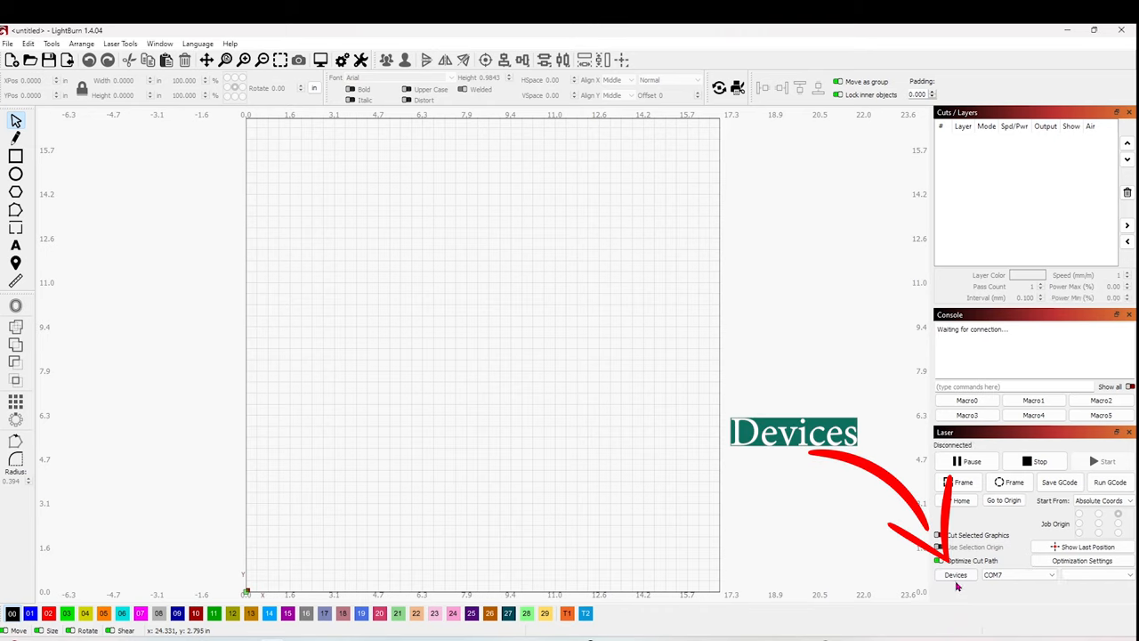
- Open the Laser panel's Devices dialog, which shows an empty device list
left_click(954, 574)
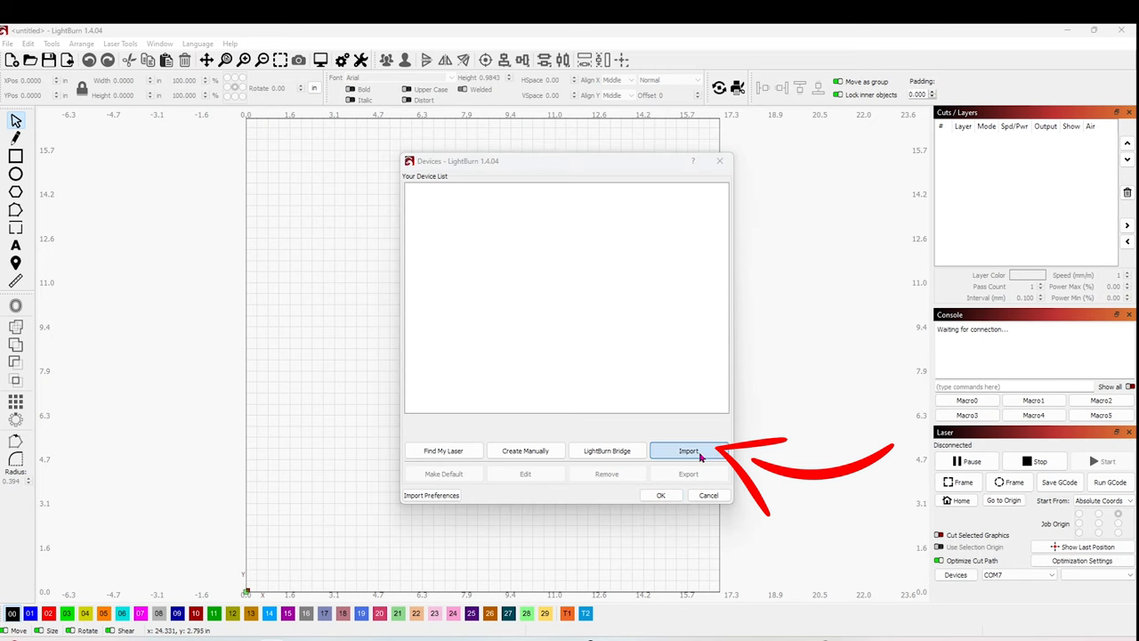
- Import a device profile, selecting Creality Falcon2.lbdev from 4.Software > LightBurn > EN
left_click(688, 451)
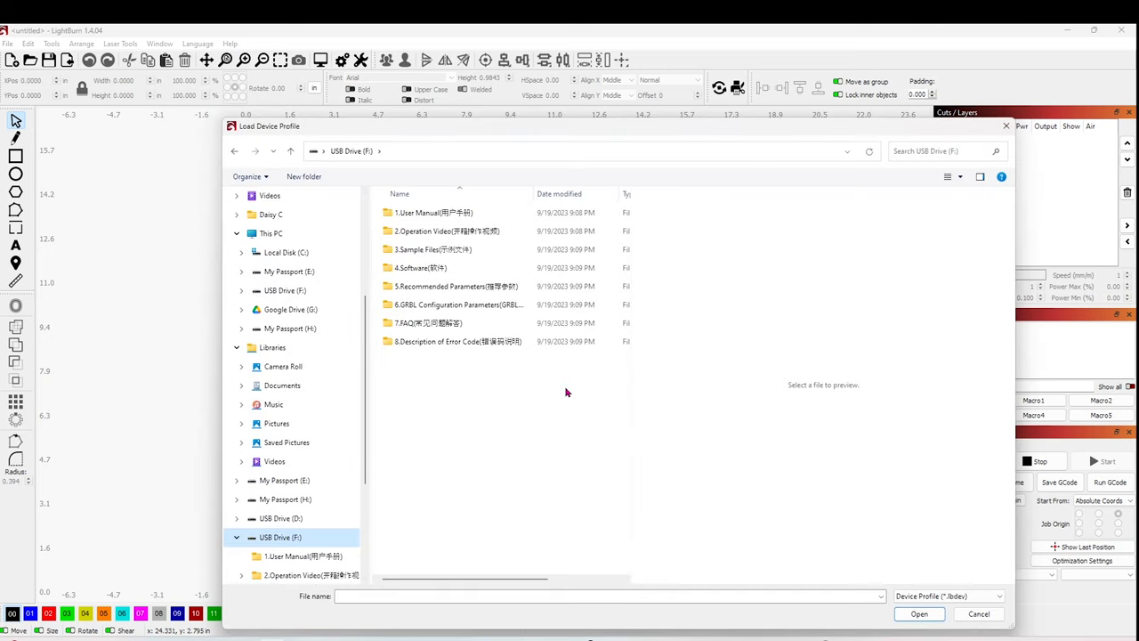
mouse_move(431, 393)
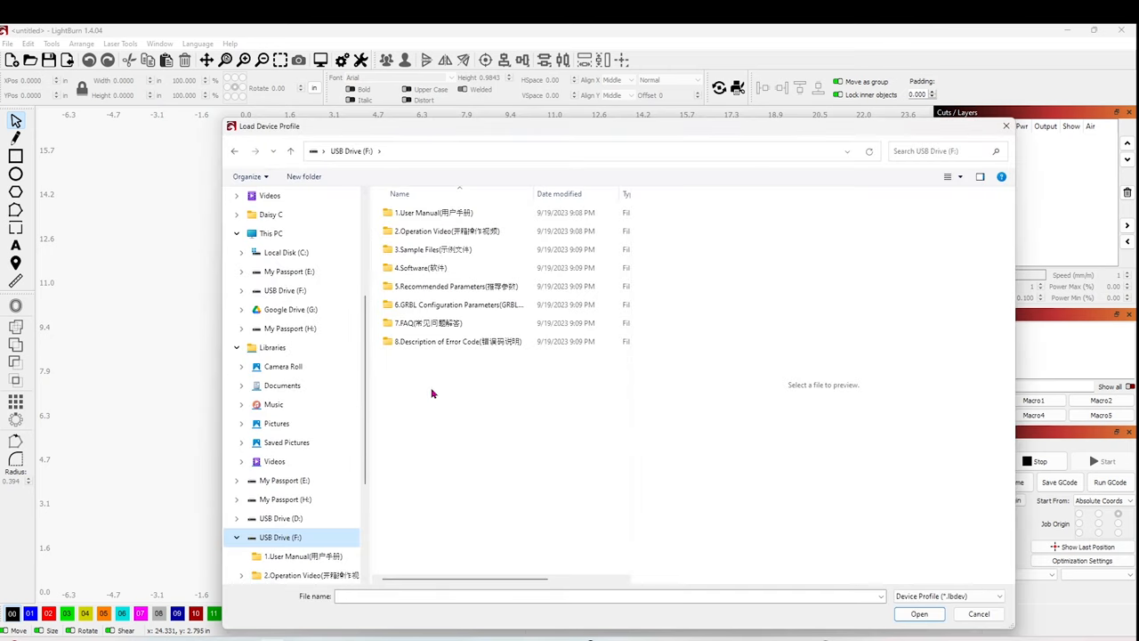
mouse_move(419, 268)
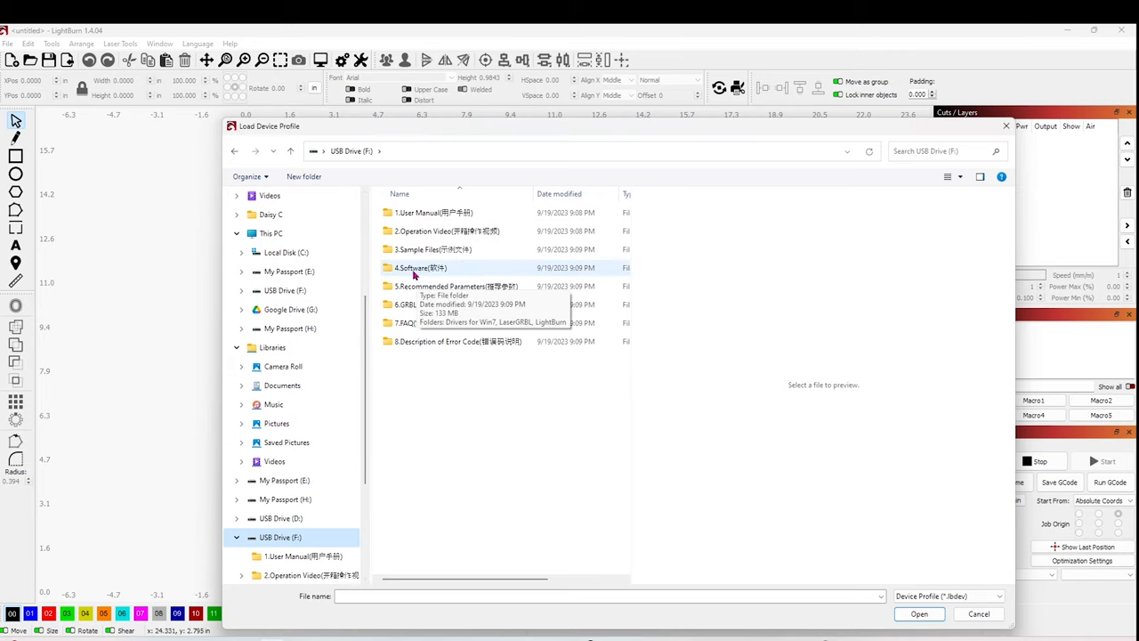
double_click(419, 267)
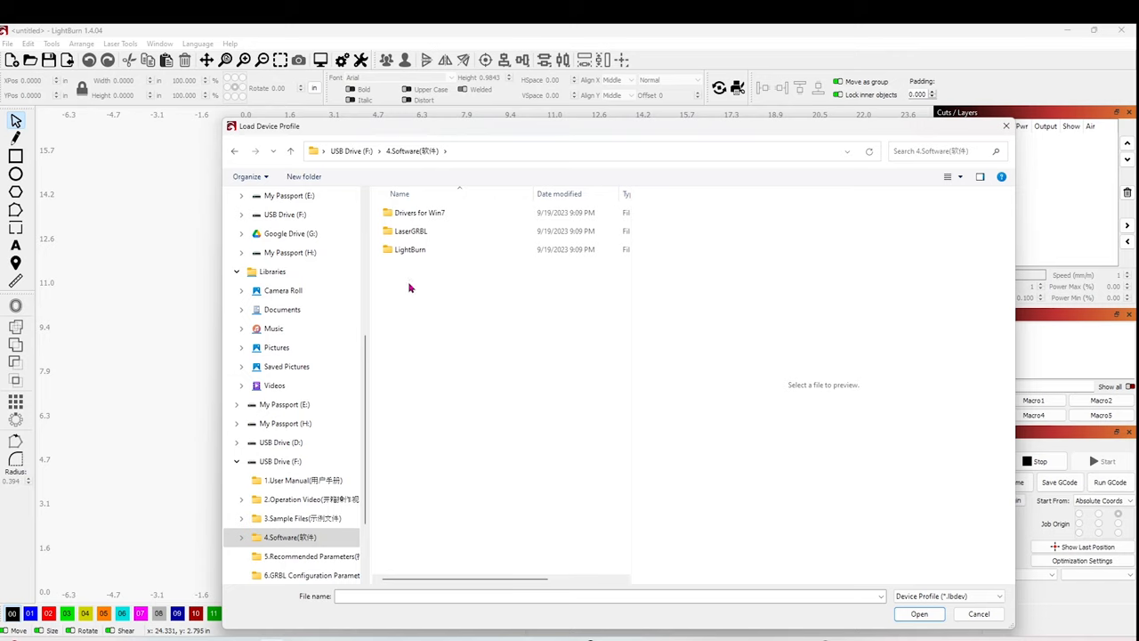
left_click(410, 249)
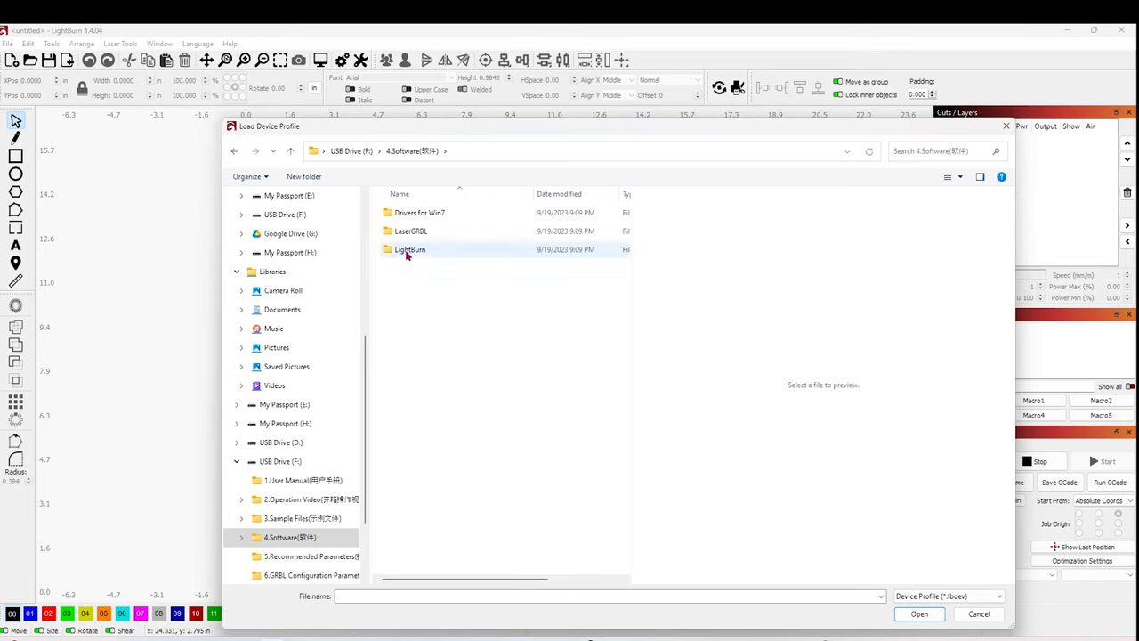
mouse_move(409, 249)
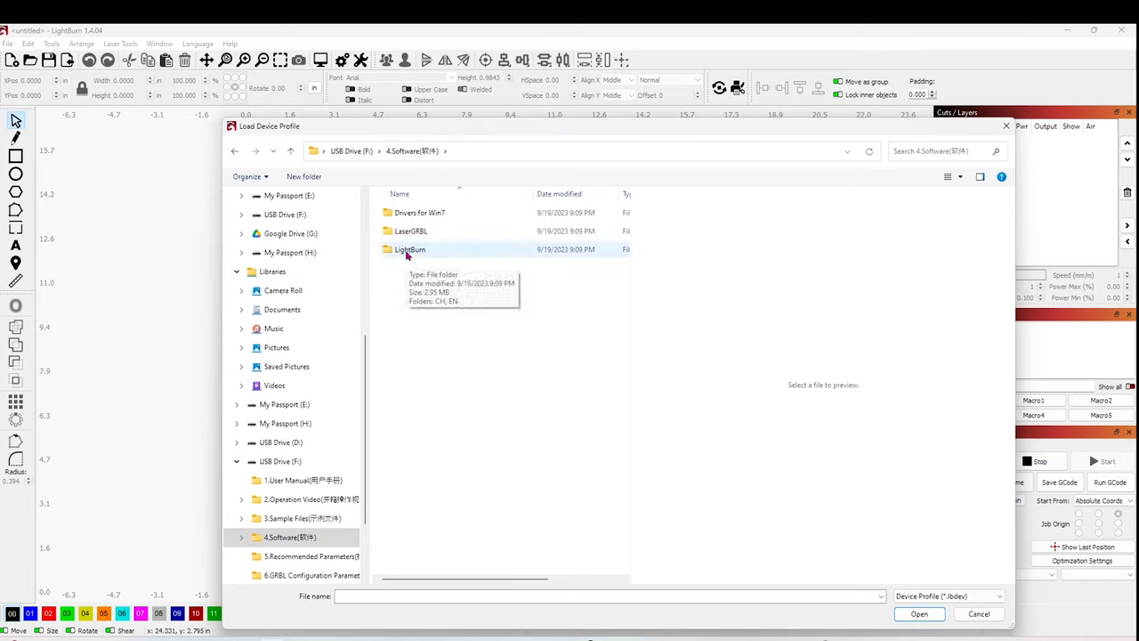
double_click(409, 249)
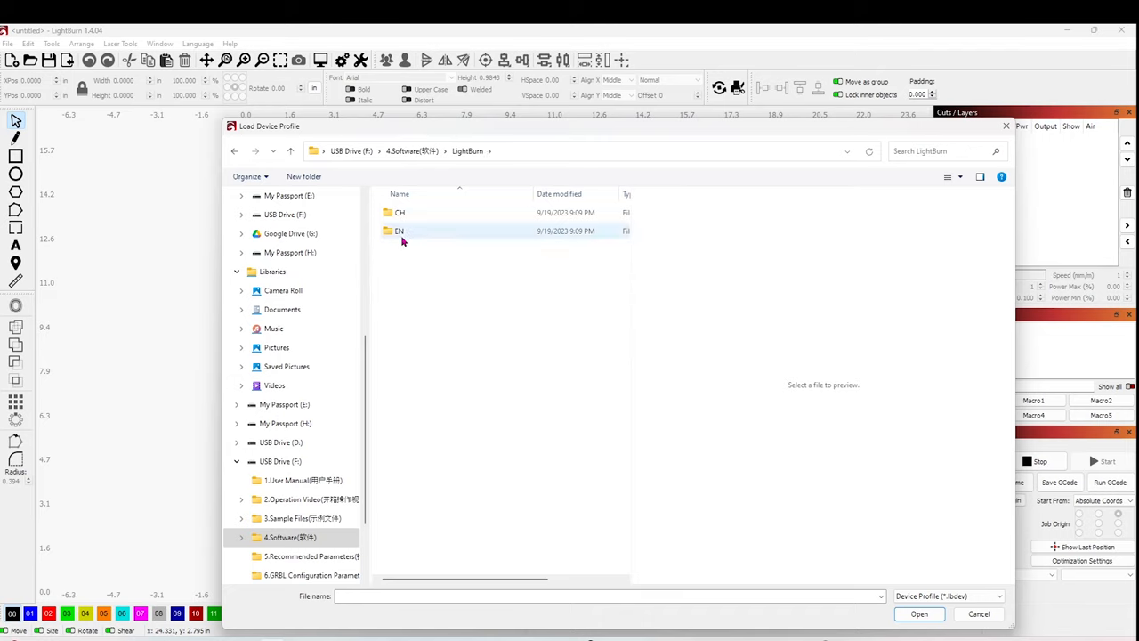
double_click(400, 231)
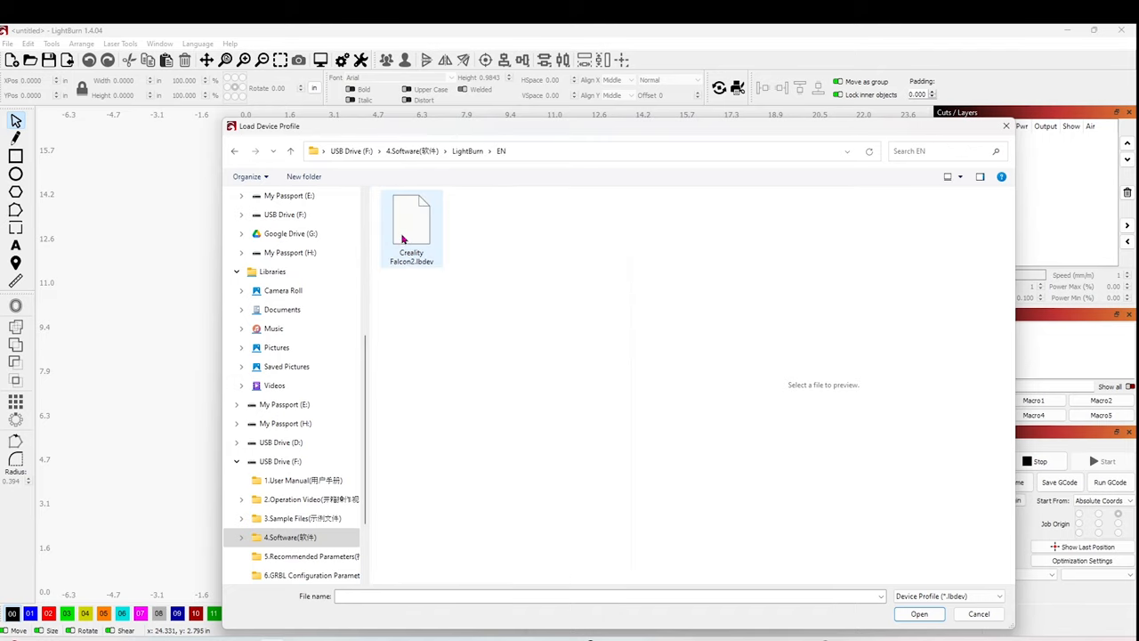
mouse_move(423, 243)
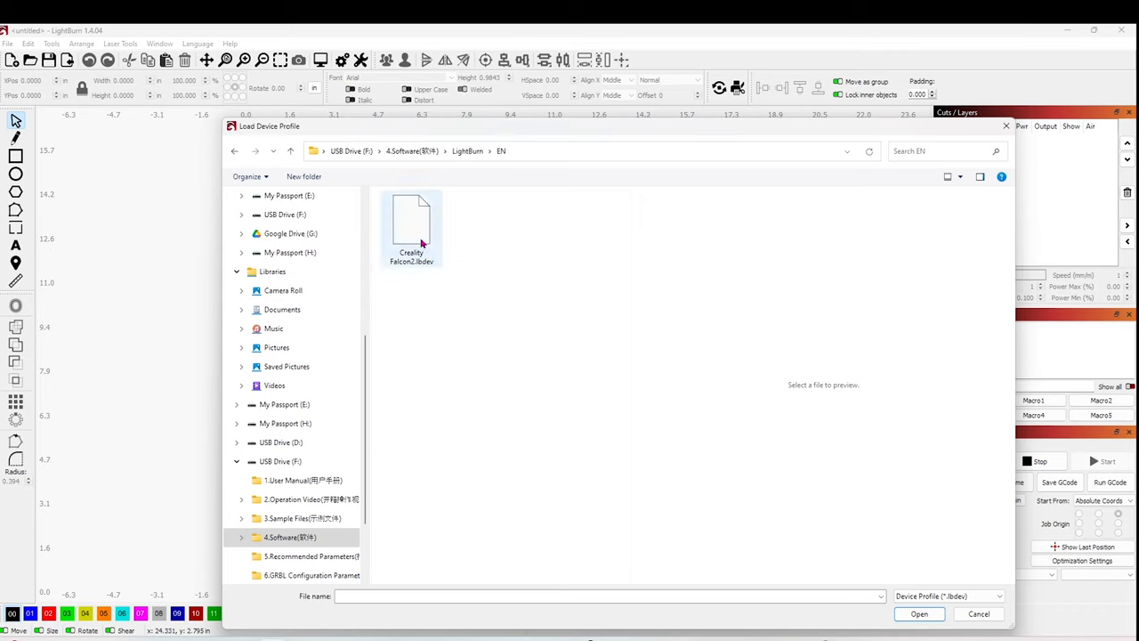
left_click(411, 223)
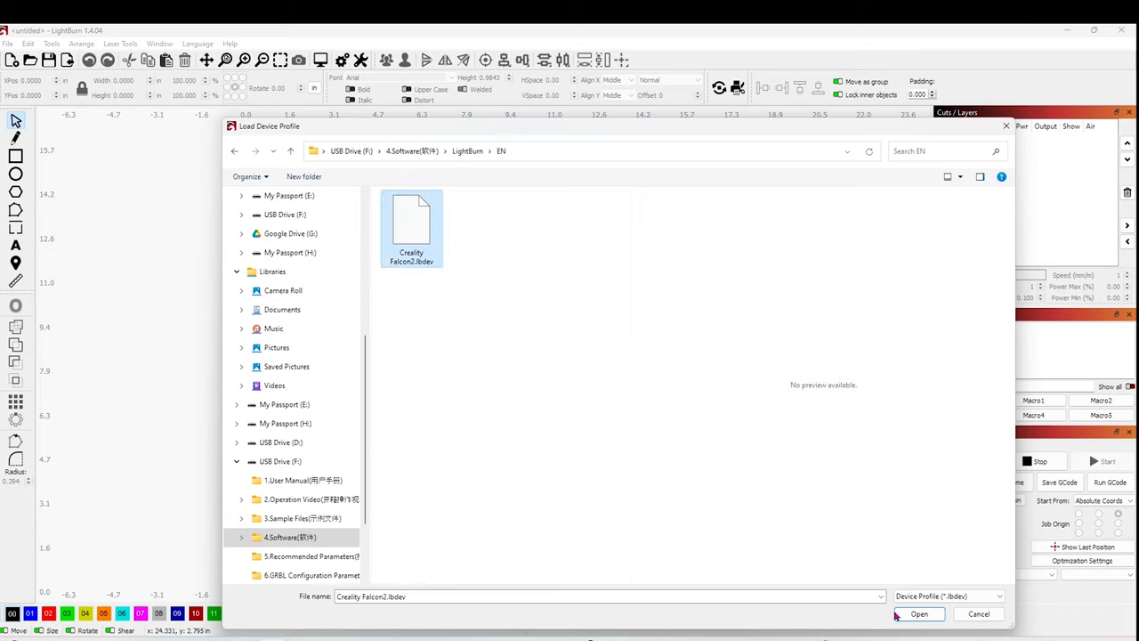
- Load the Creality Falcon2 profile and accept it in the Devices list
left_click(918, 614)
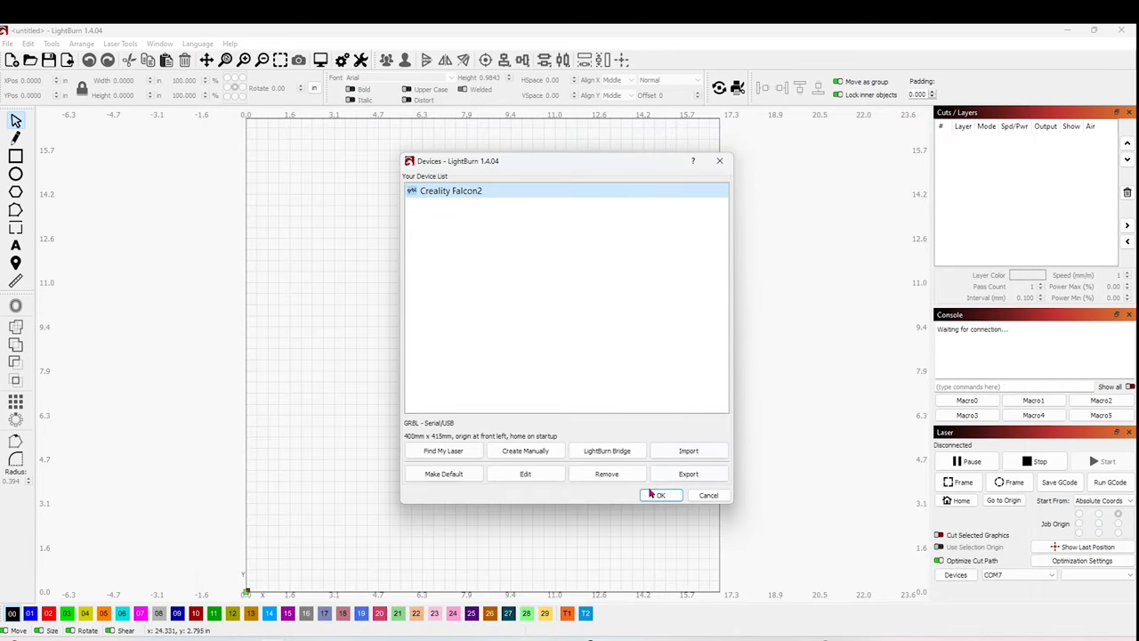
left_click(659, 495)
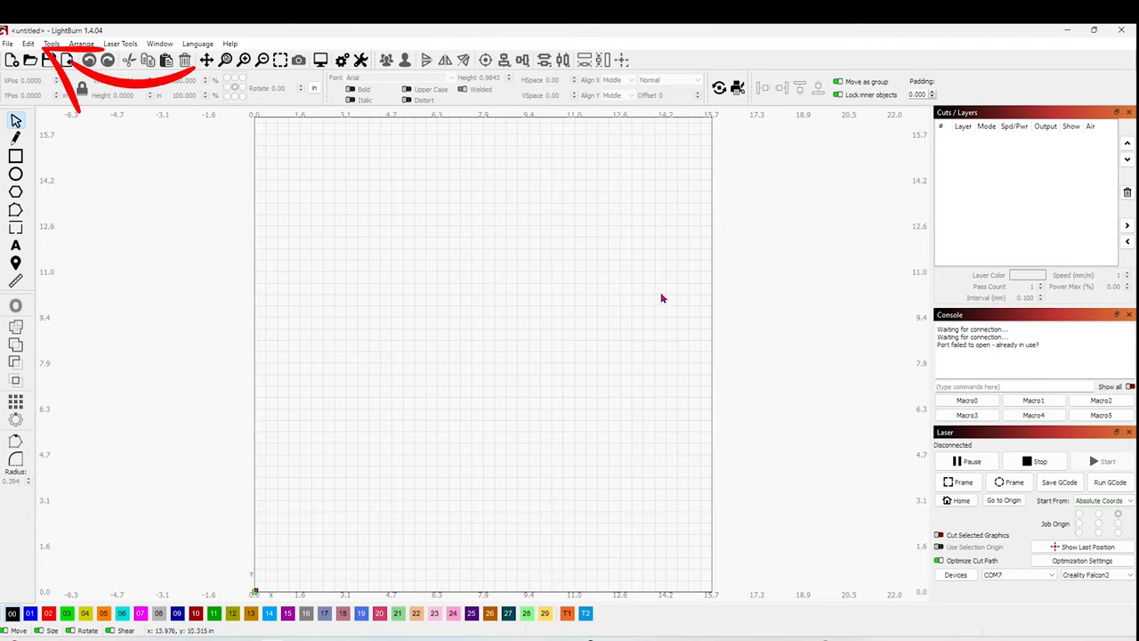
mouse_move(185, 46)
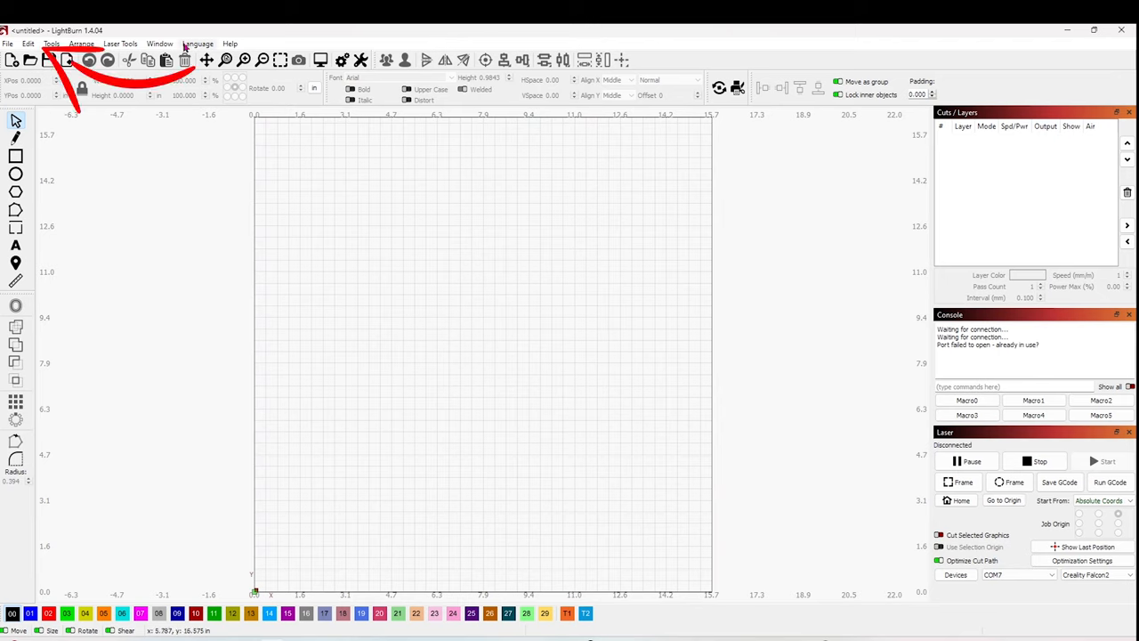
left_click(28, 43)
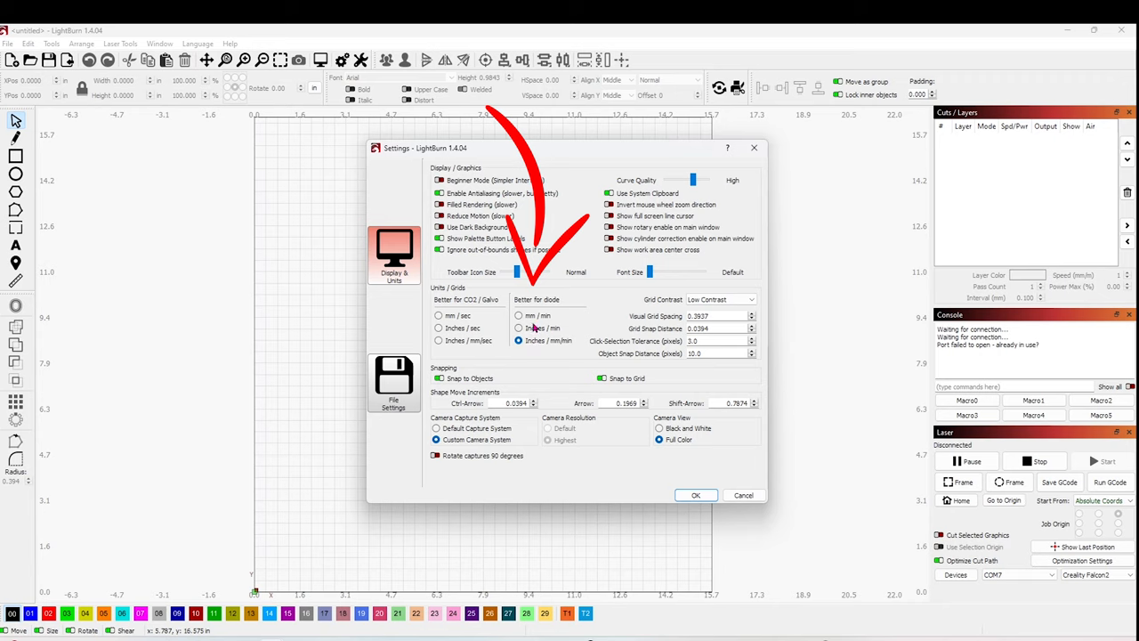
mouse_move(535, 358)
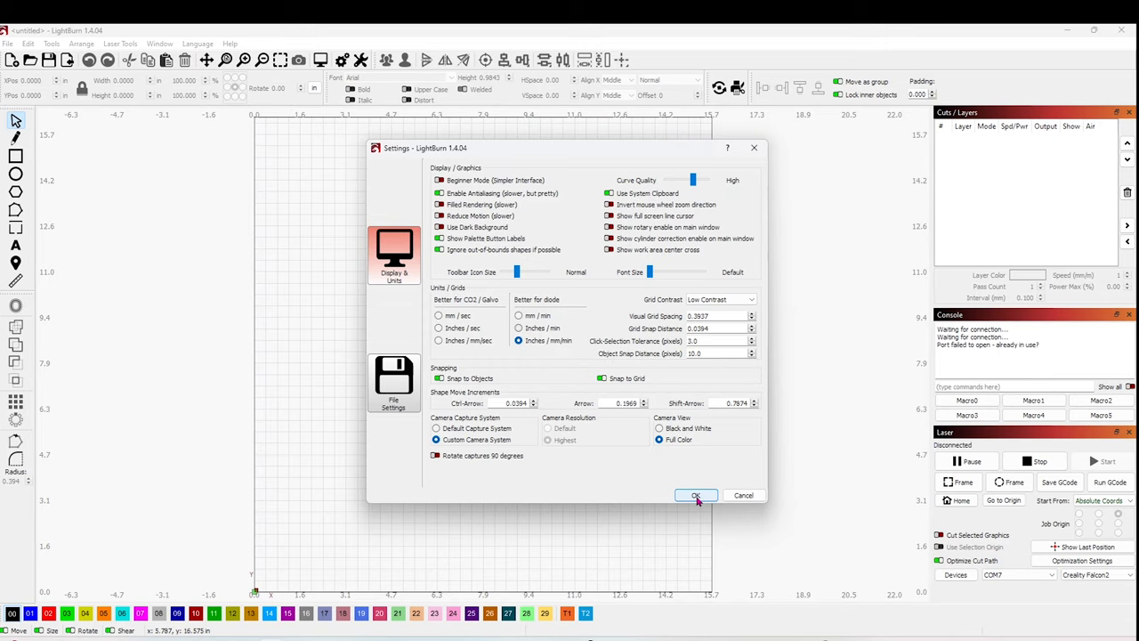
left_click(696, 495)
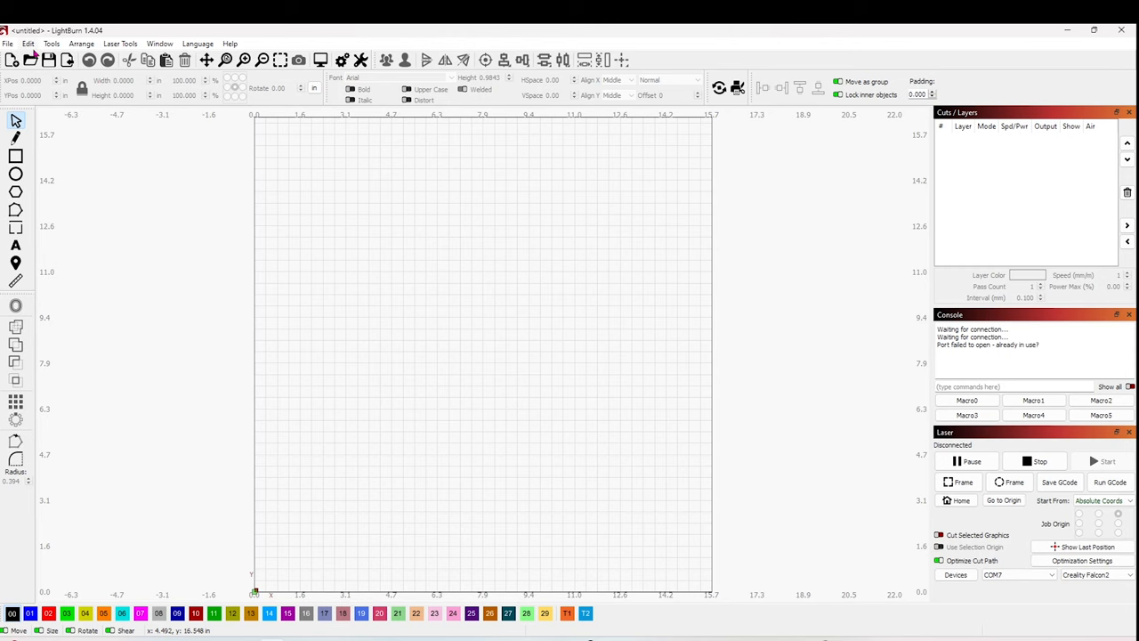
- Open Edit > Device Settings for the Creality Falcon2 laser
left_click(28, 42)
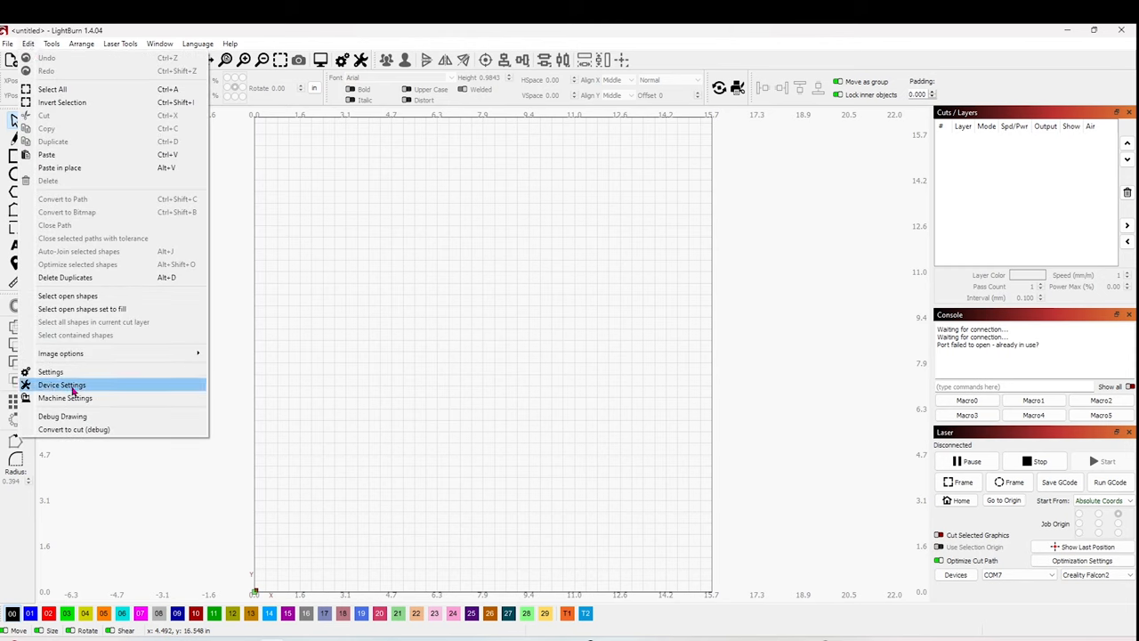
left_click(62, 385)
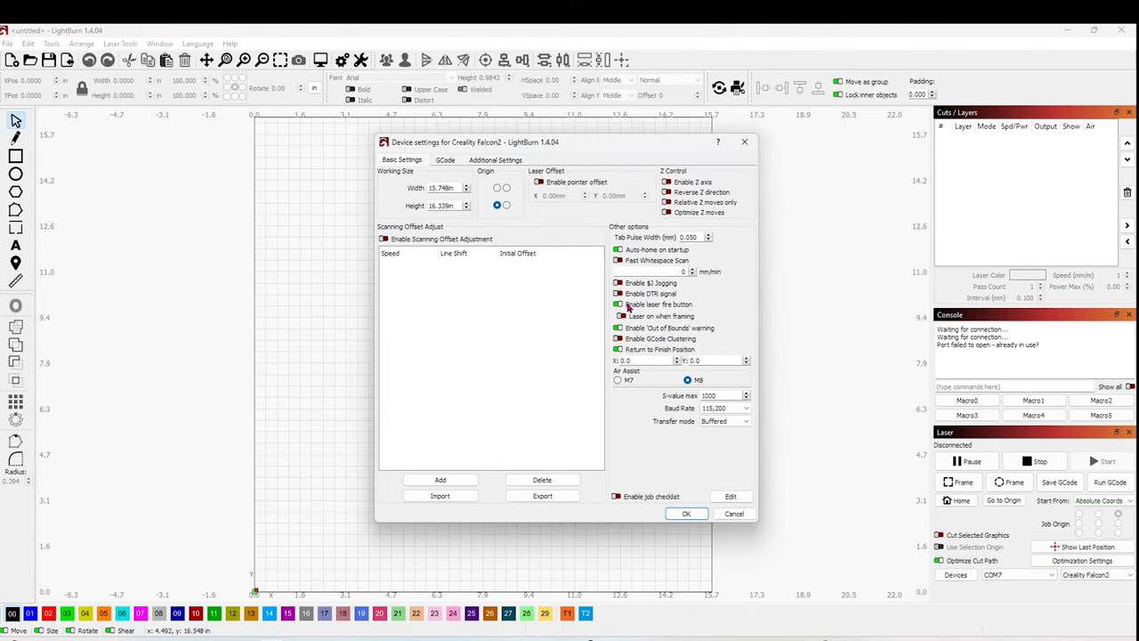
mouse_move(620, 304)
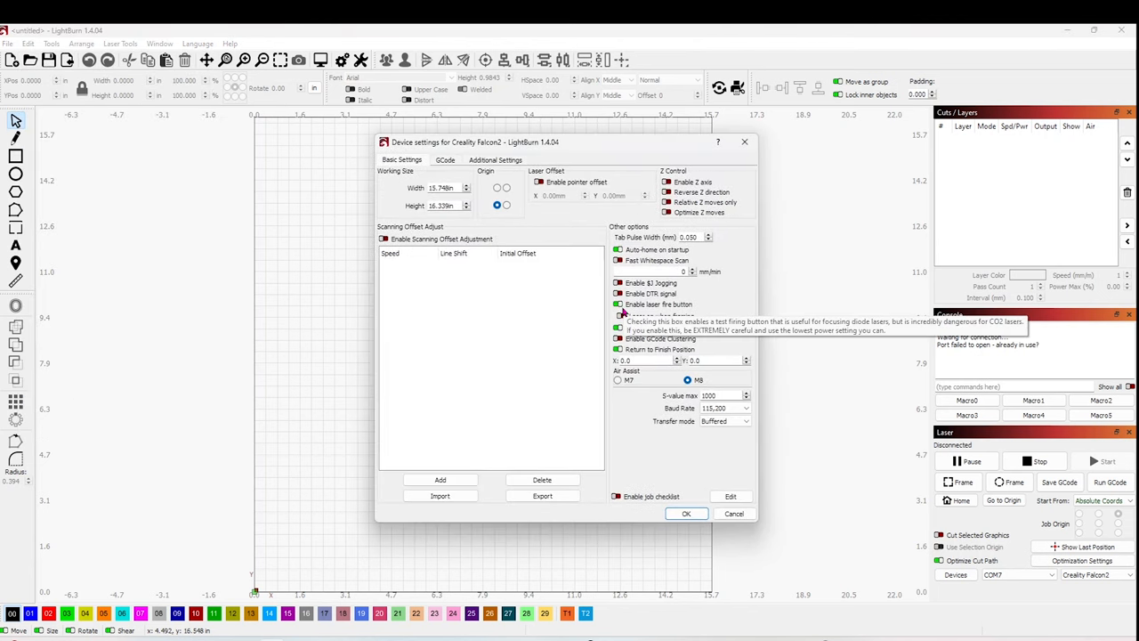
mouse_move(697, 310)
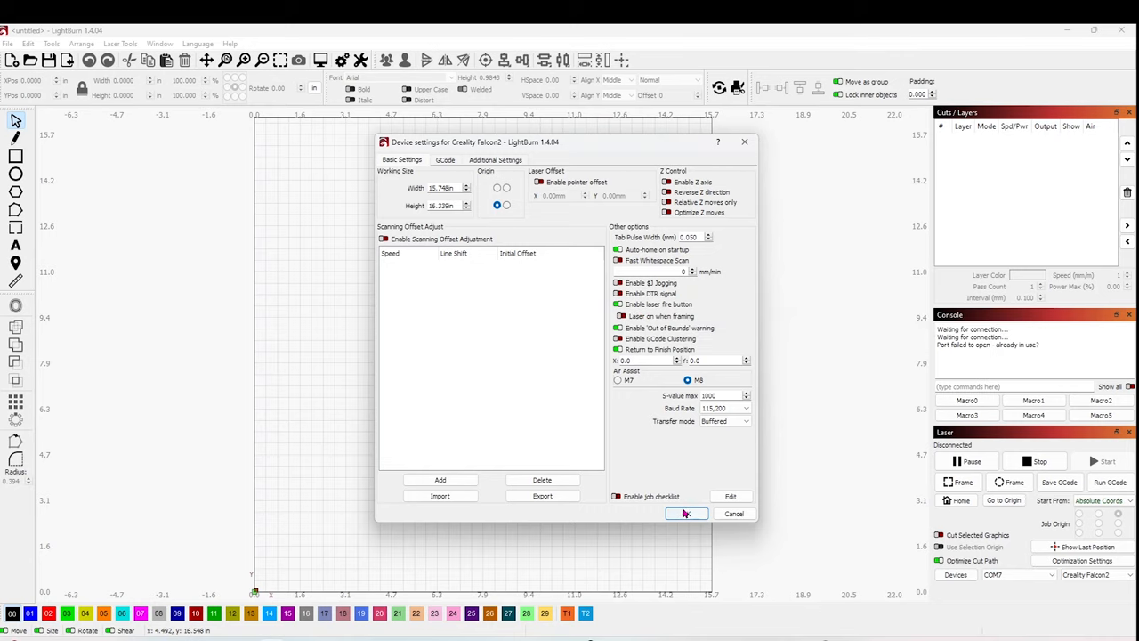
left_click(685, 513)
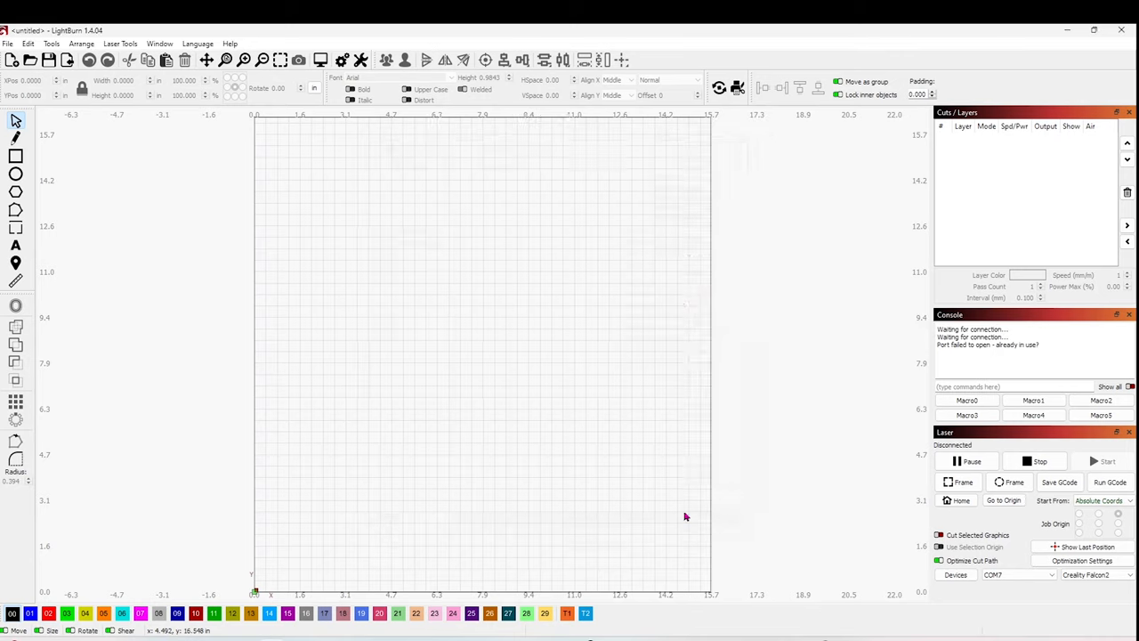
mouse_move(372, 161)
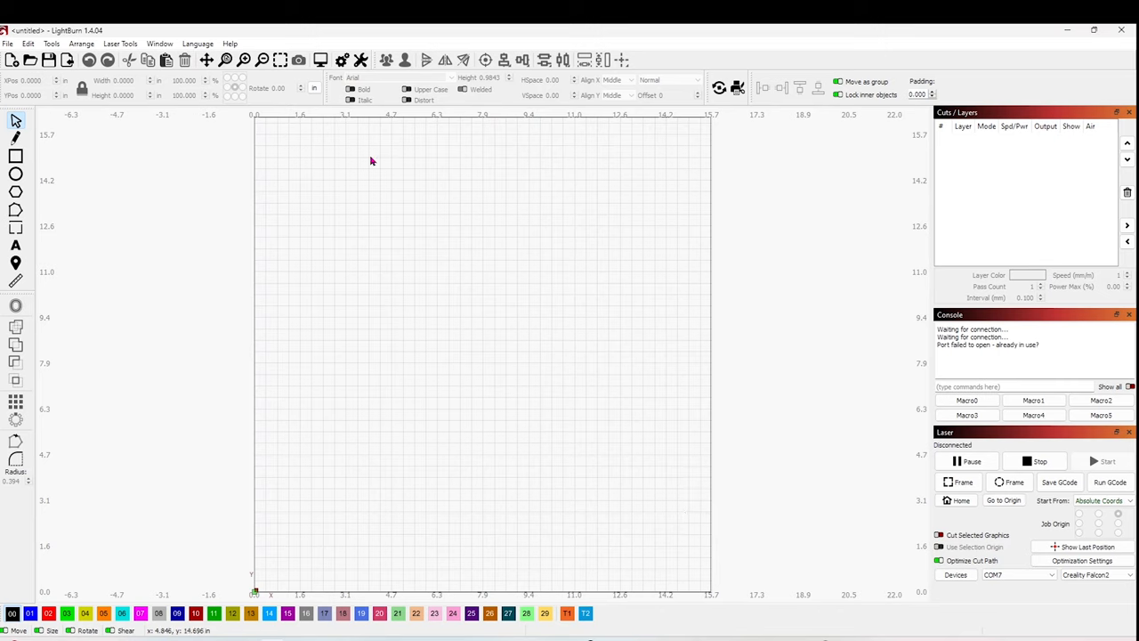
mouse_move(310, 137)
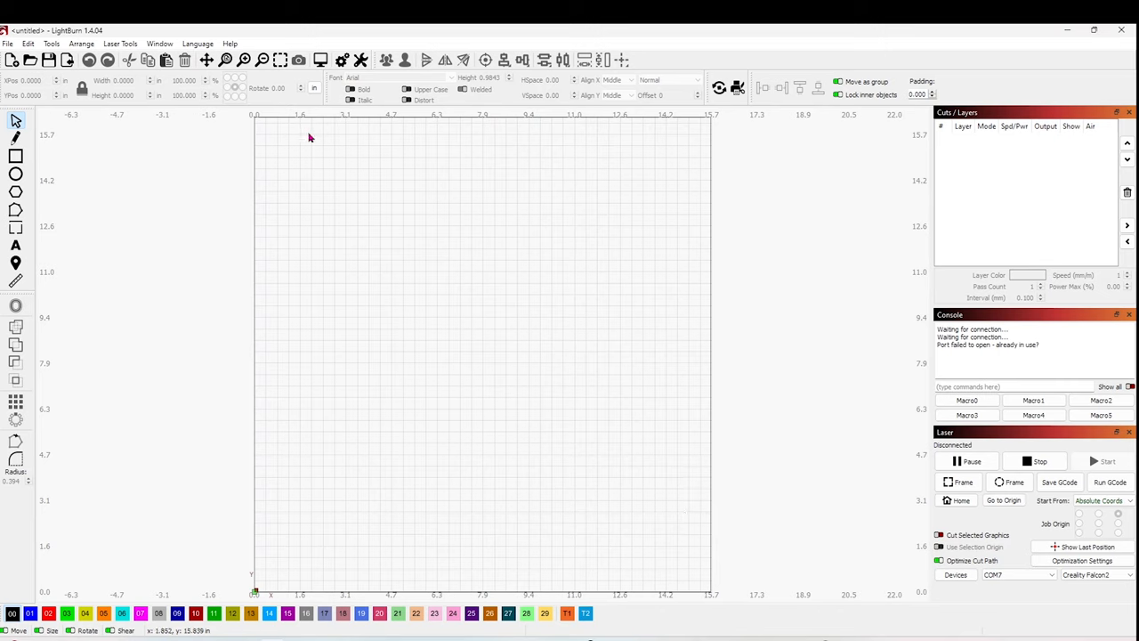
mouse_move(288, 130)
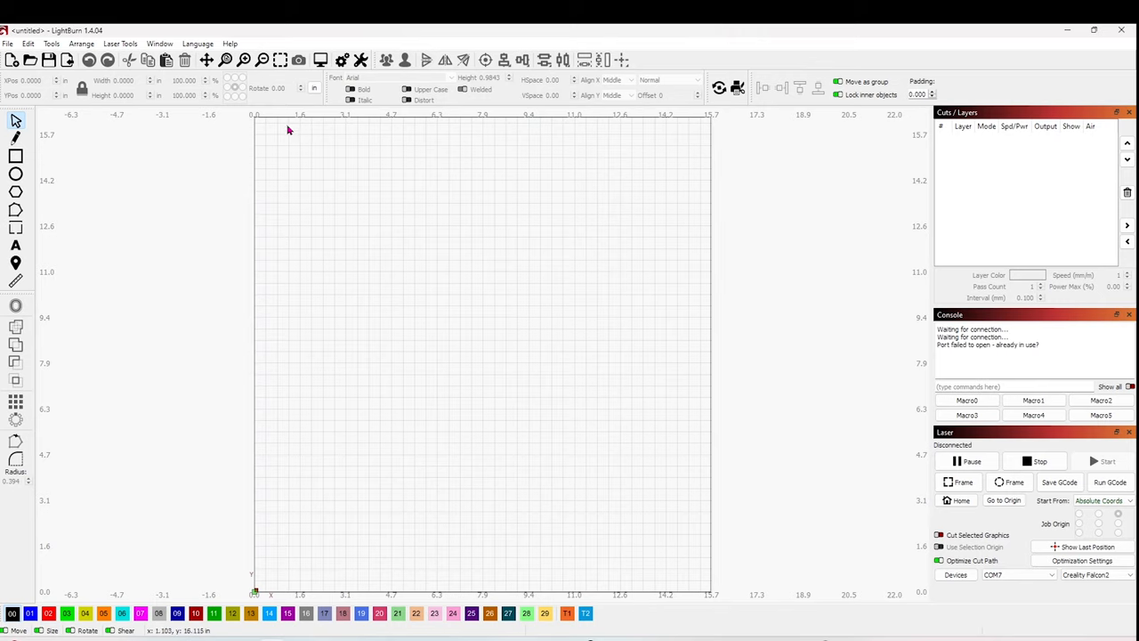
mouse_move(255, 121)
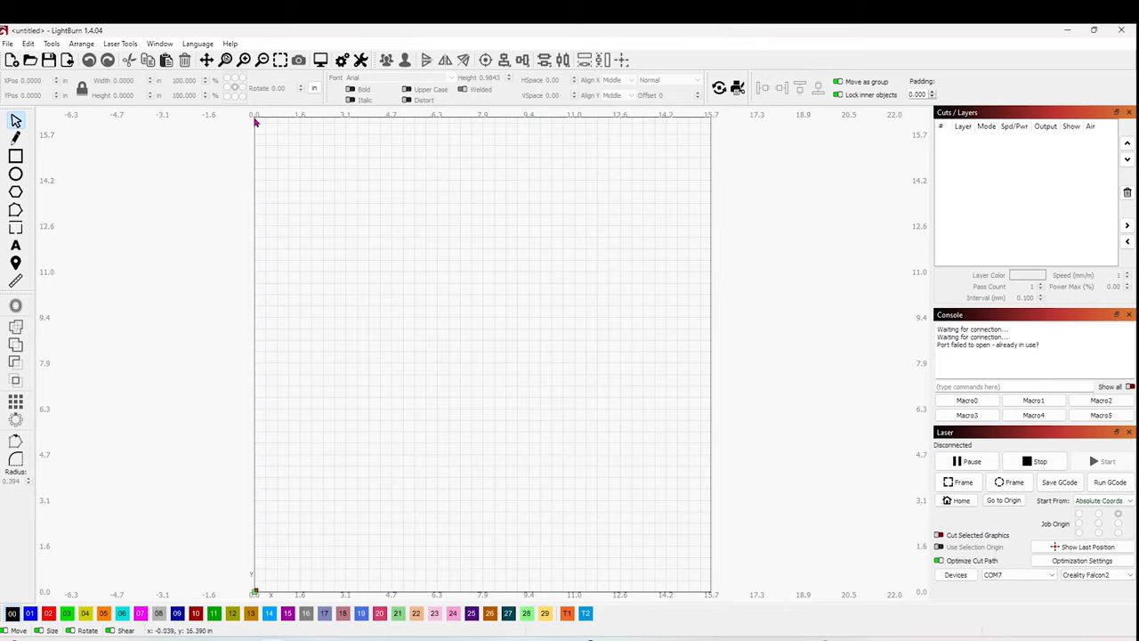
mouse_move(231, 119)
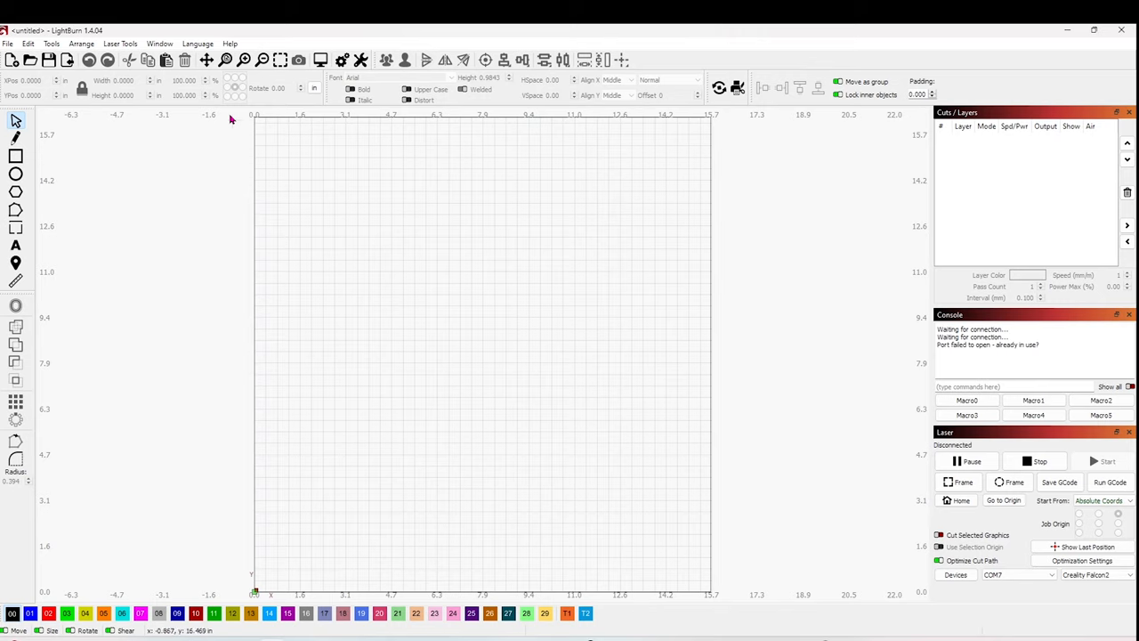
mouse_move(203, 116)
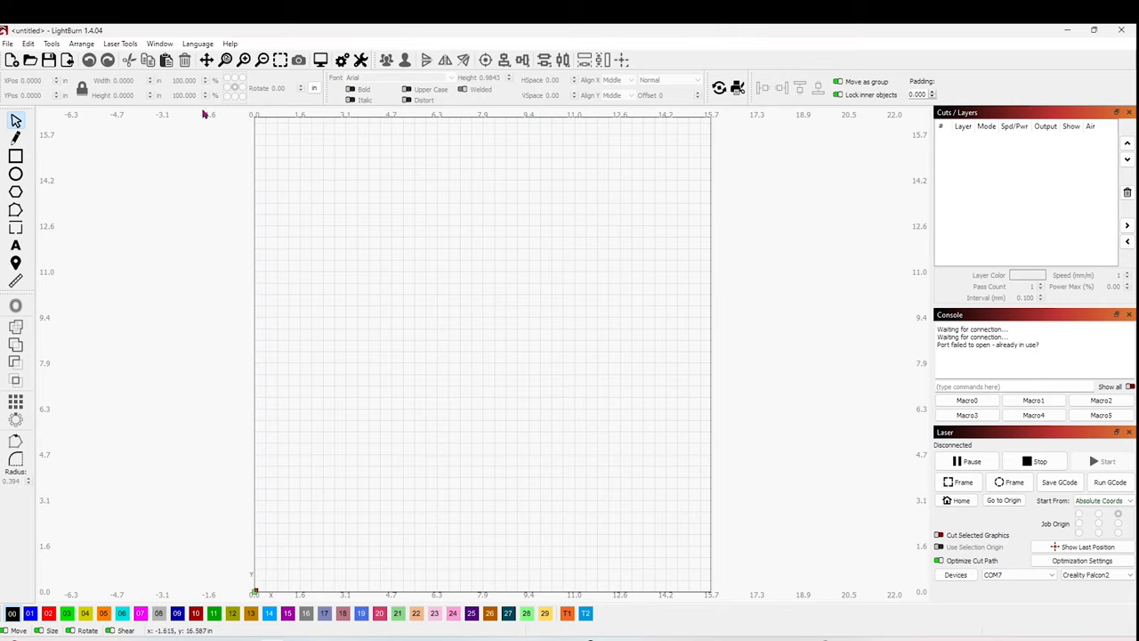
mouse_move(158, 100)
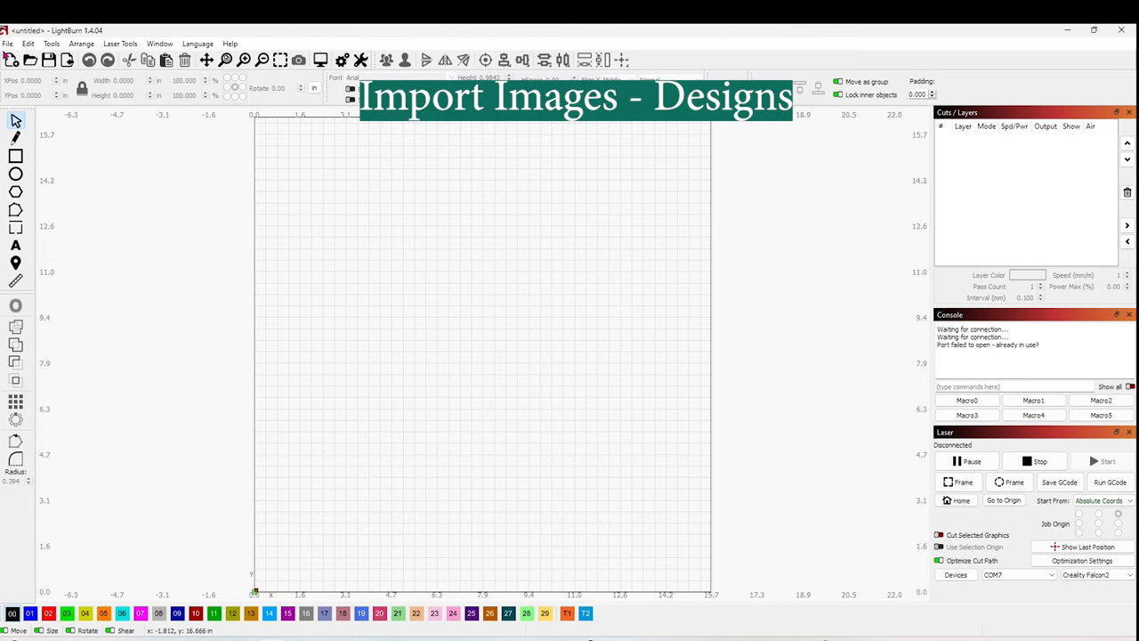
- Import Eagle_Cut for 22W from USB Drive > 3.Sample Files > 22W > Cut
left_click(7, 43)
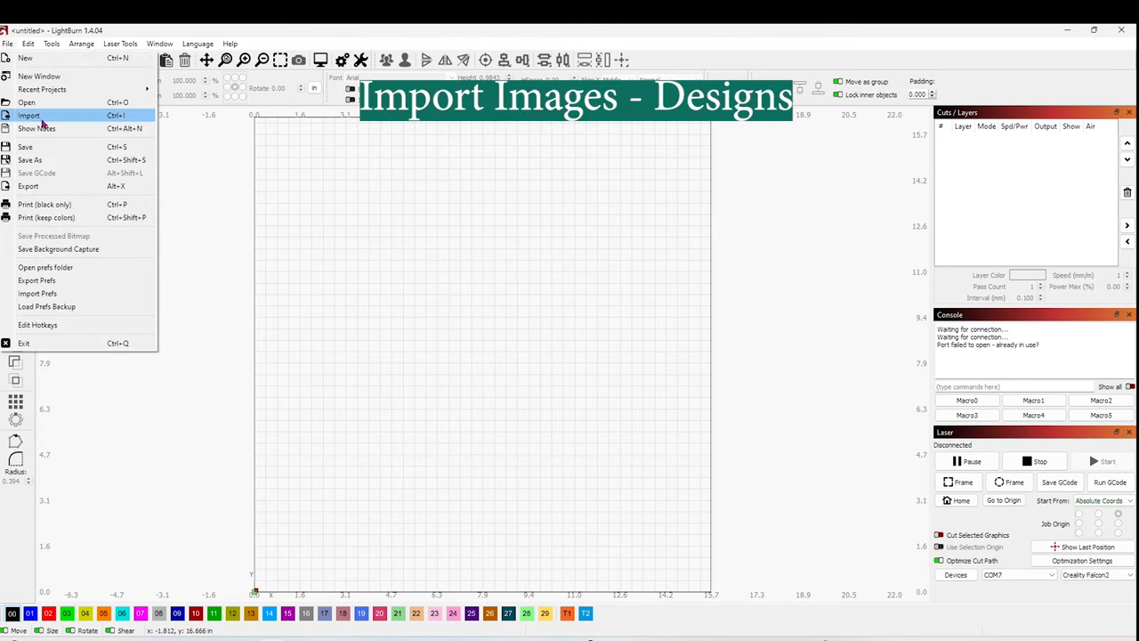
left_click(29, 115)
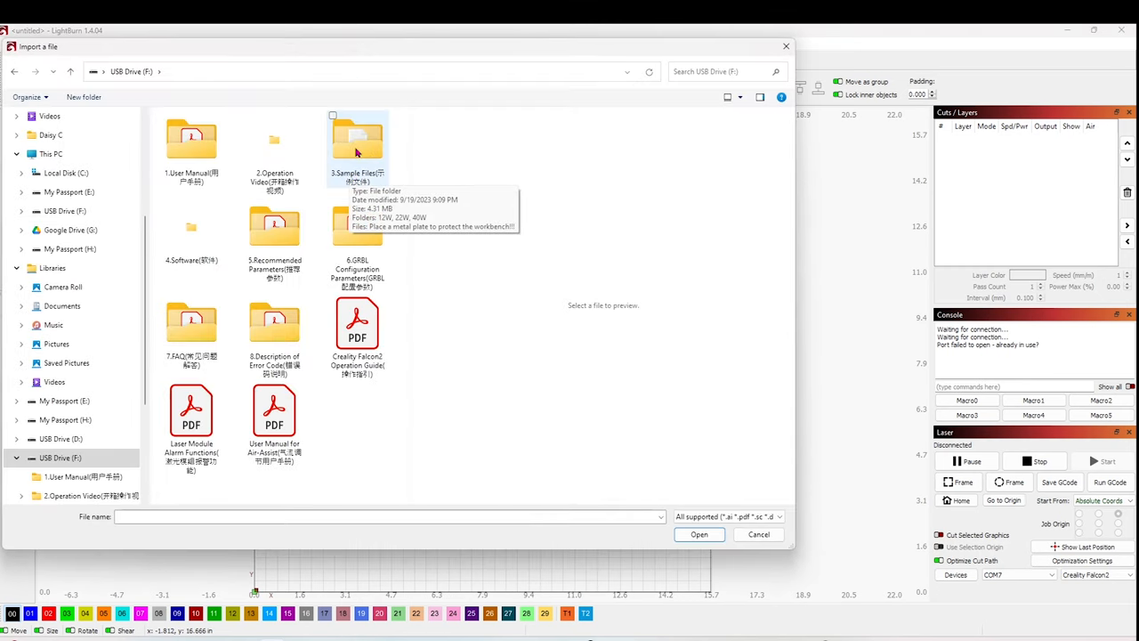
mouse_move(408, 127)
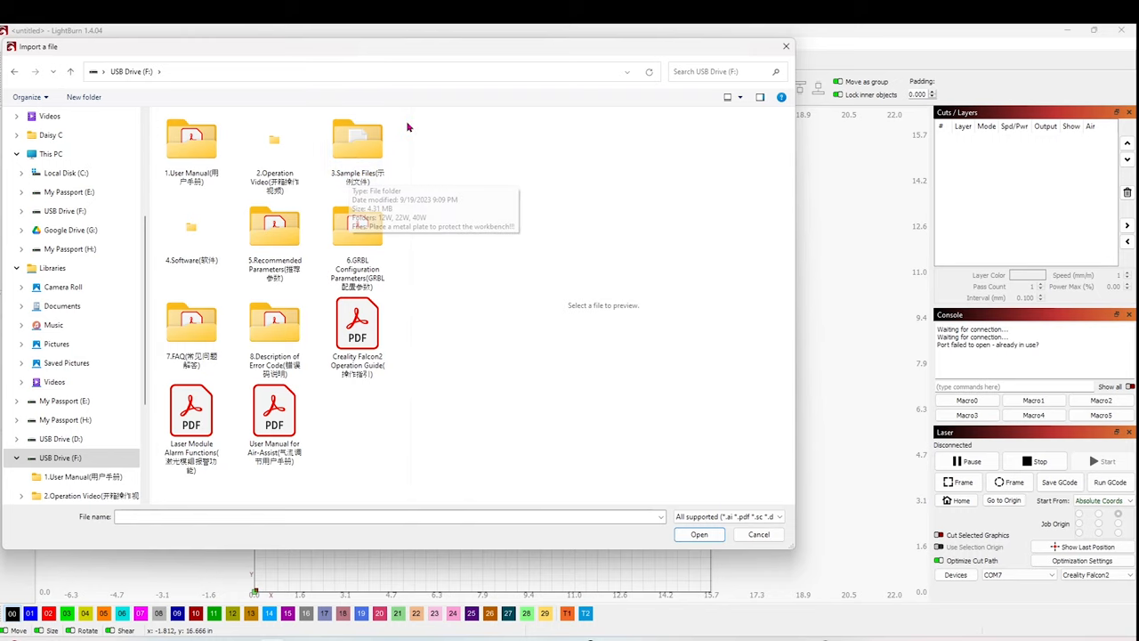
double_click(357, 142)
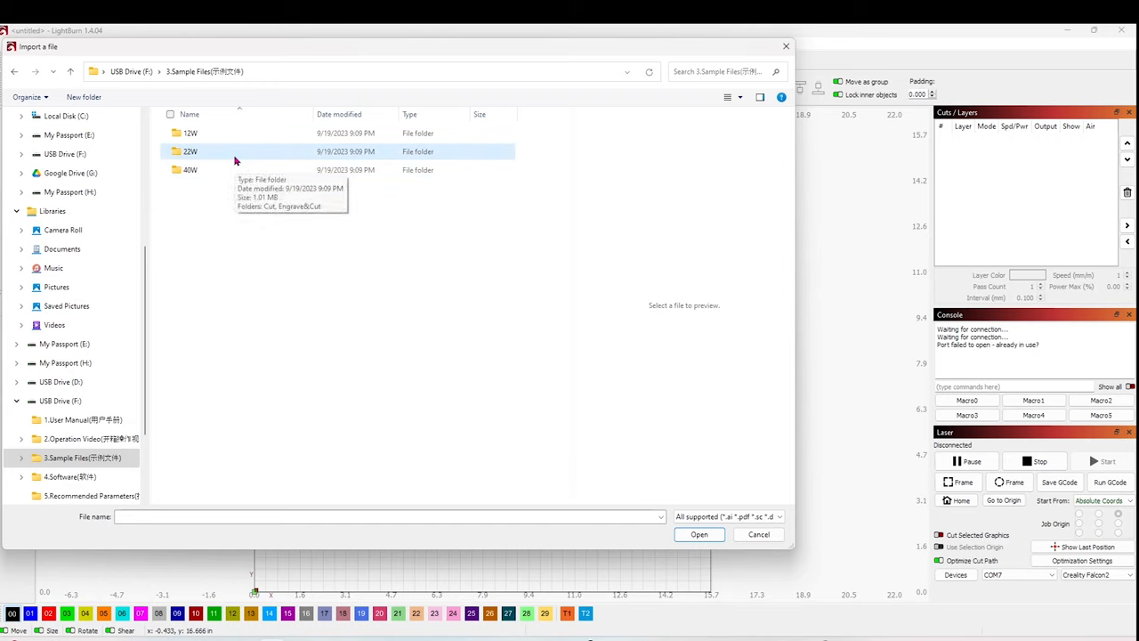
double_click(190, 151)
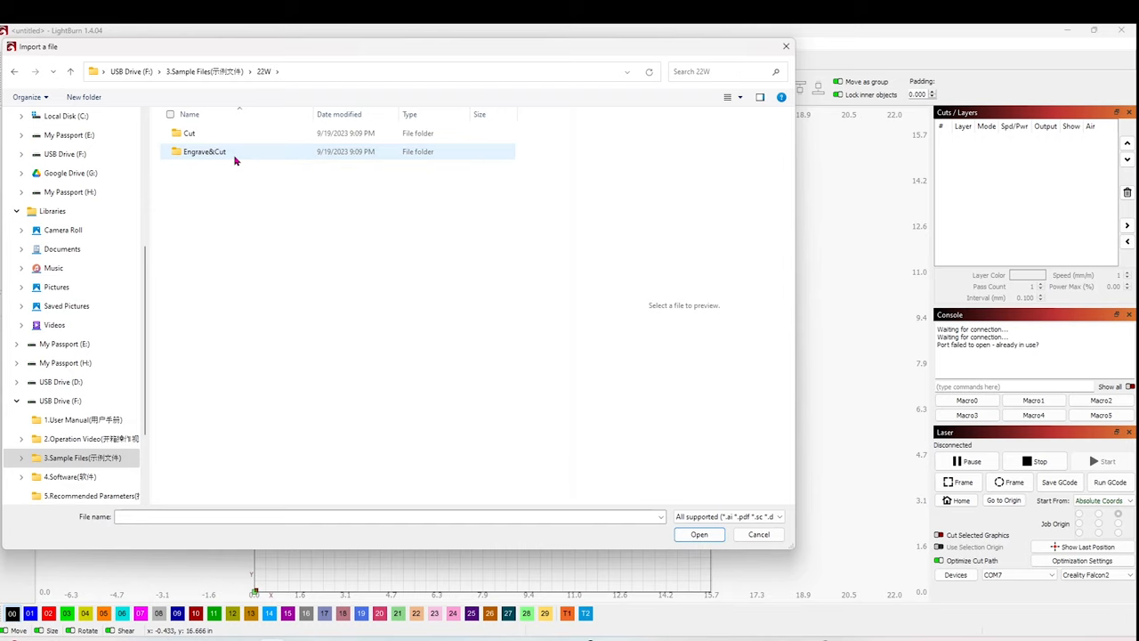
mouse_move(189, 132)
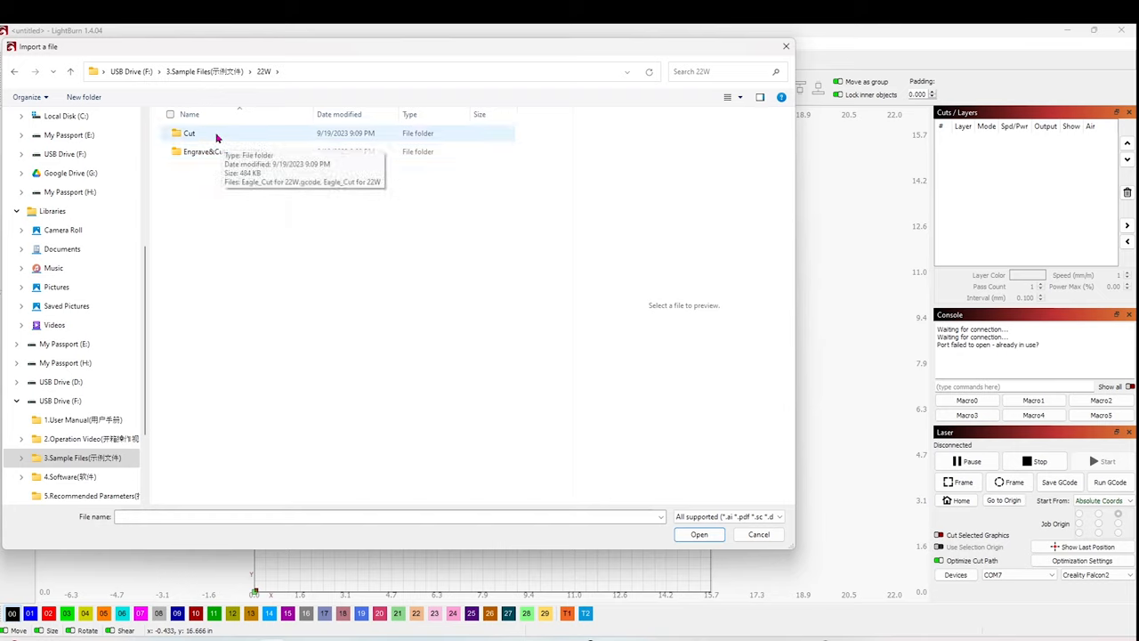
double_click(189, 133)
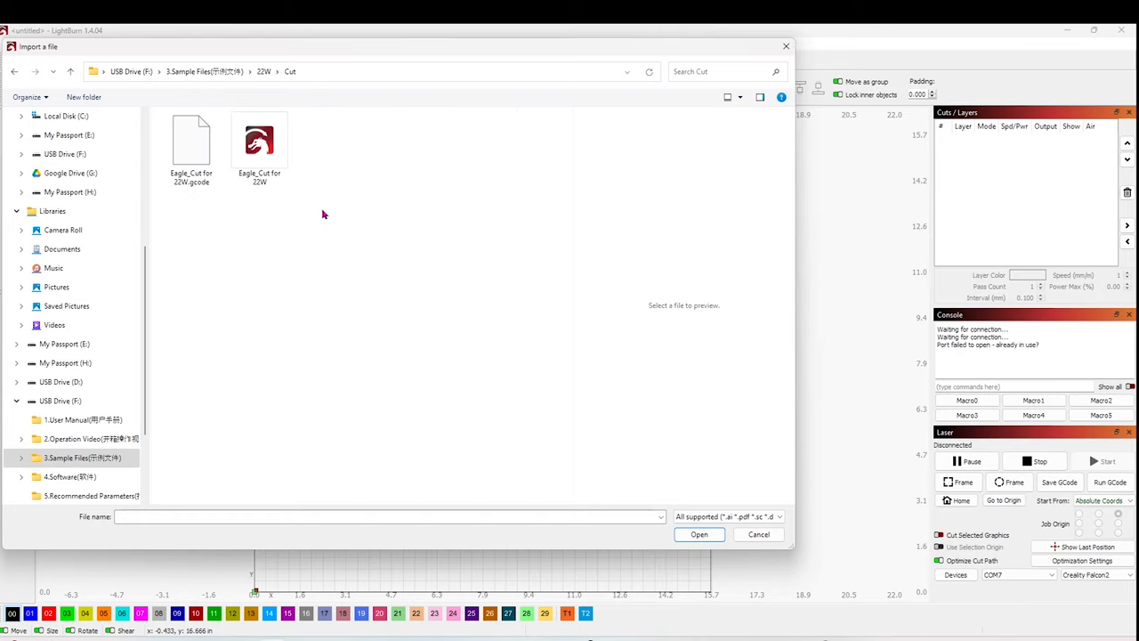
left_click(259, 143)
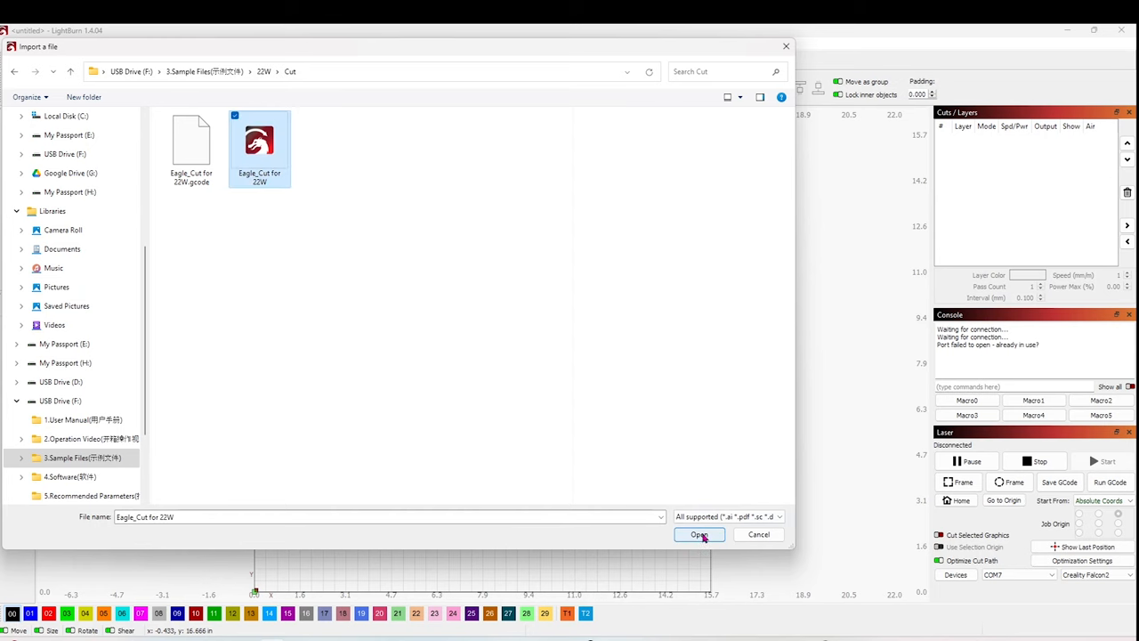
left_click(699, 534)
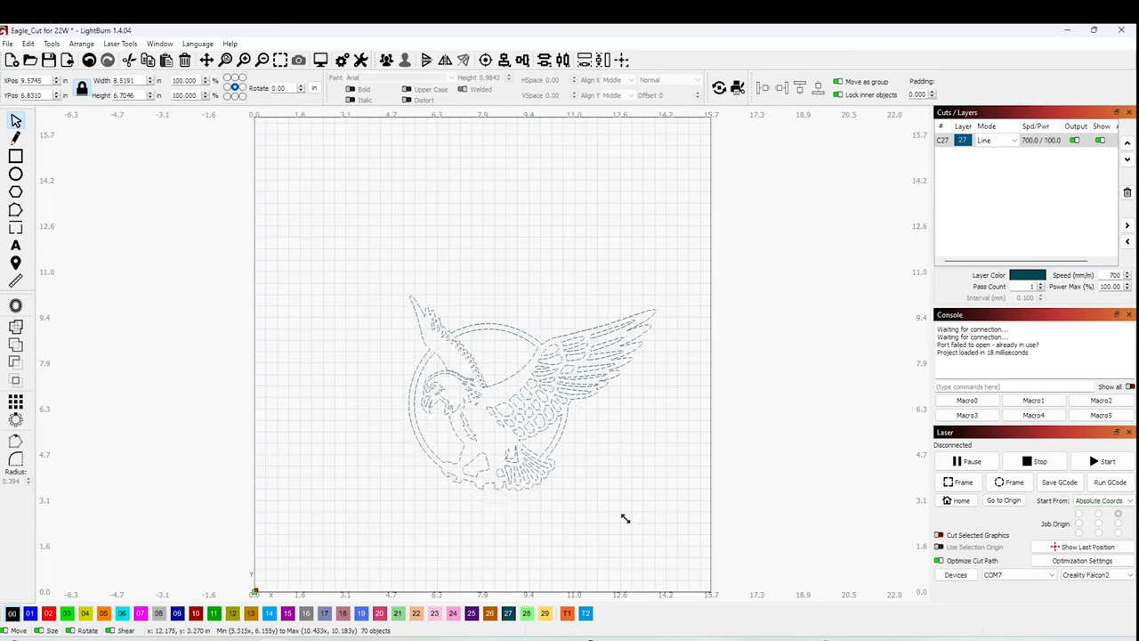
- Scale the eagle design down to roughly 5.1 × 4.0 inches
left_click(516, 400)
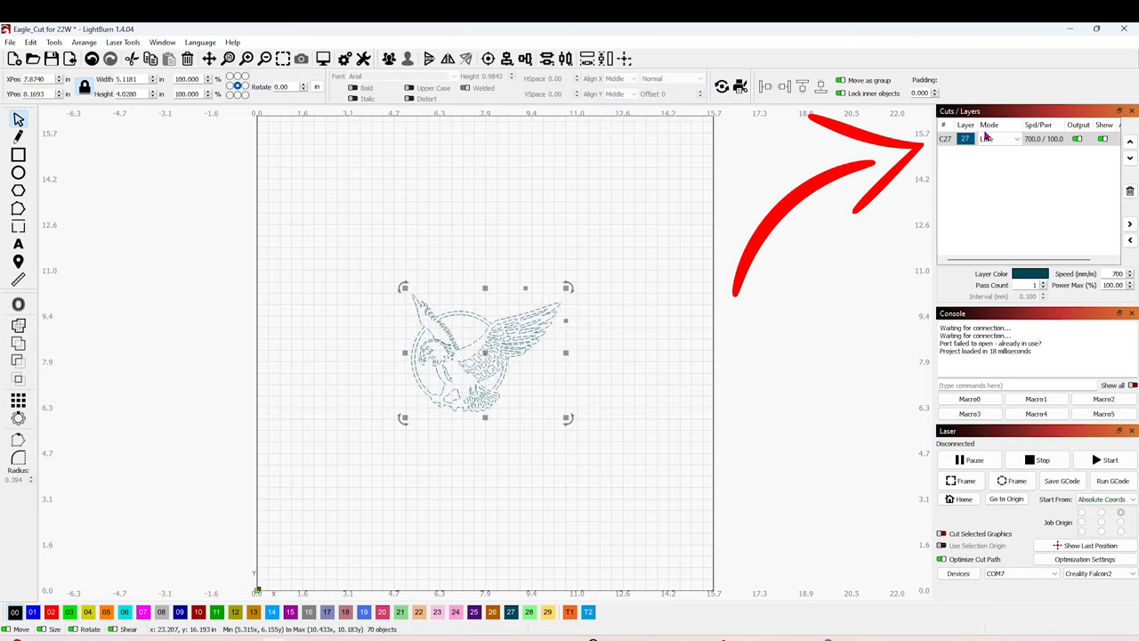
- Review the layer Mode options and keep the eagle layer on Line
left_click(1014, 138)
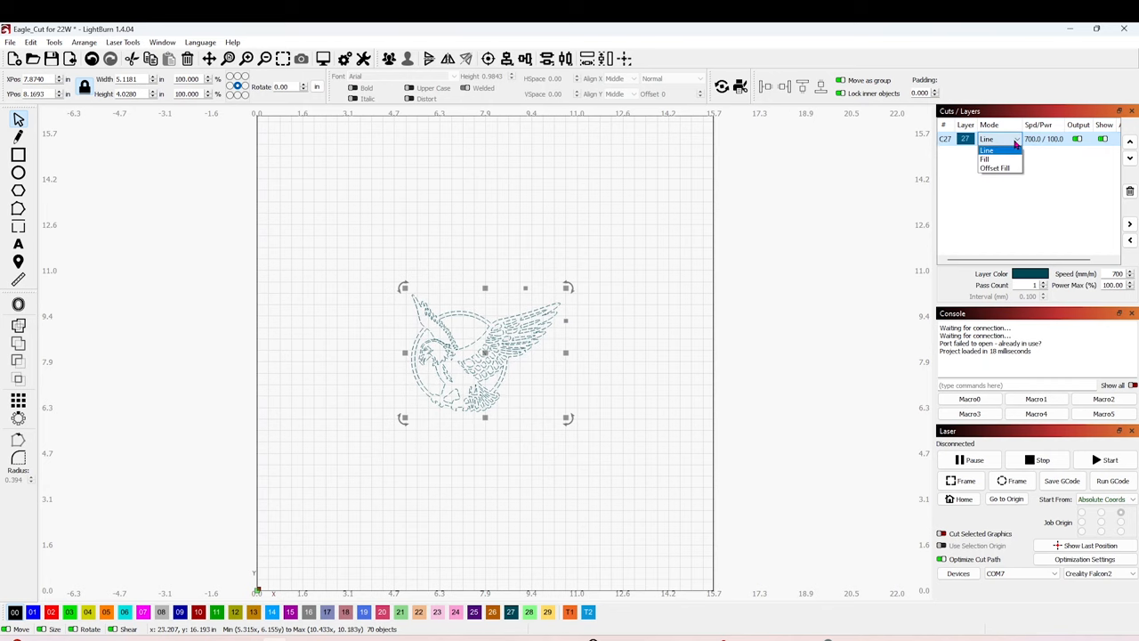
left_click(987, 148)
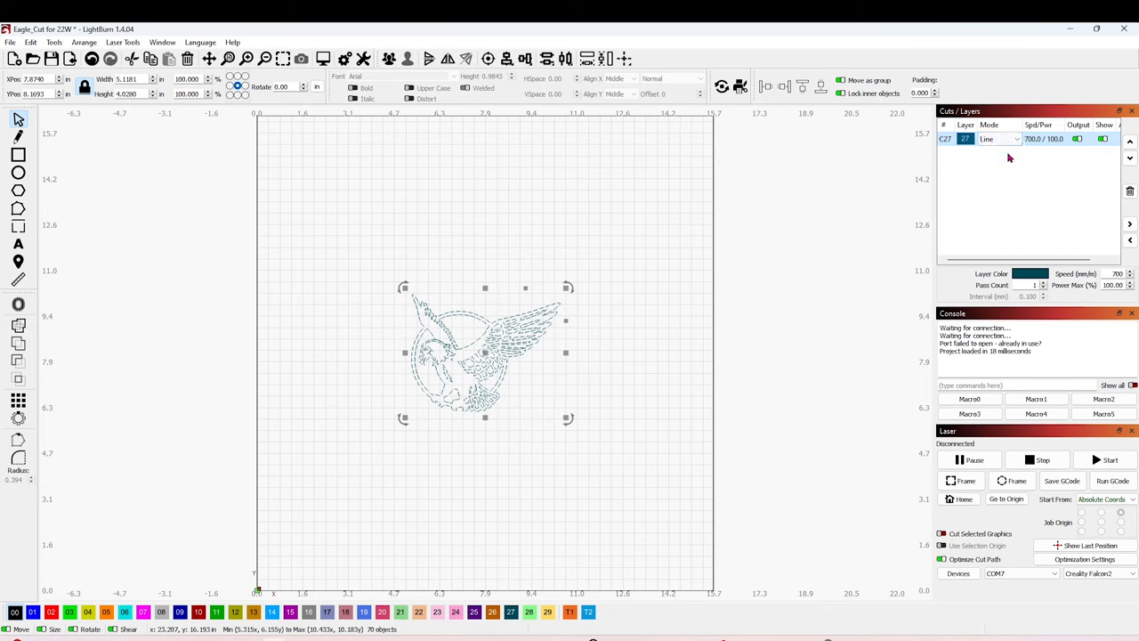
mouse_move(997, 151)
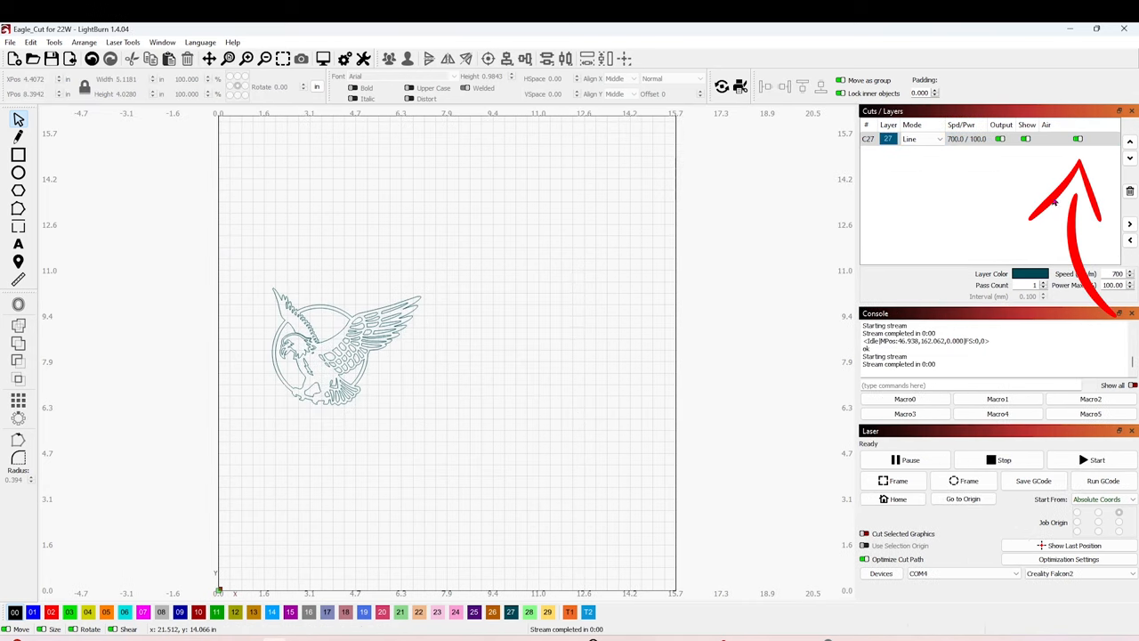
mouse_move(1072, 132)
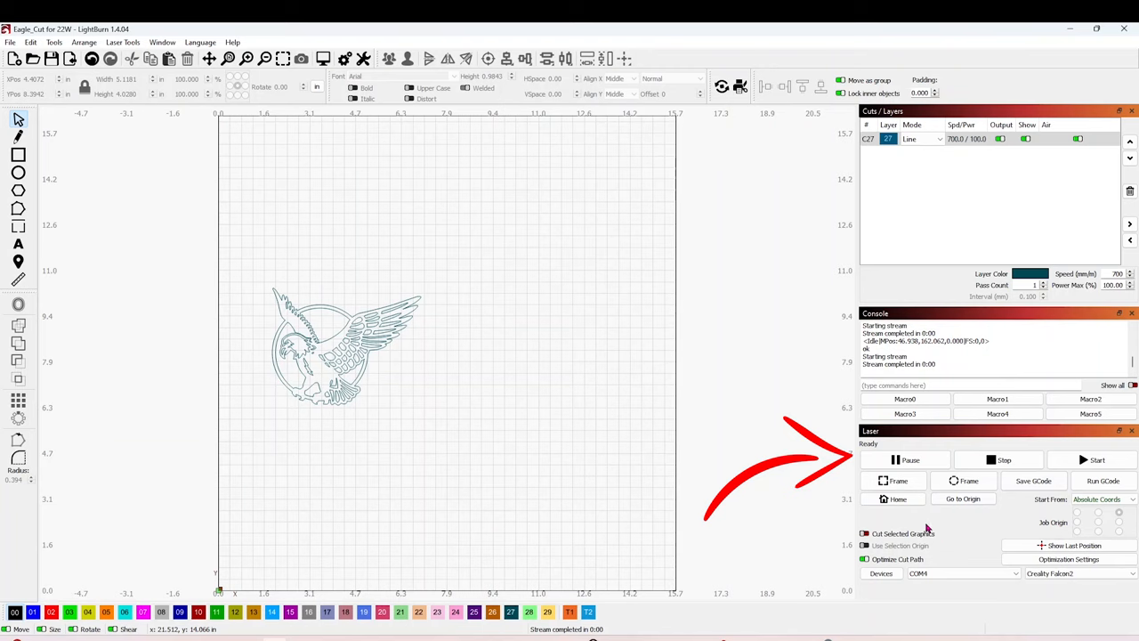
mouse_move(896, 481)
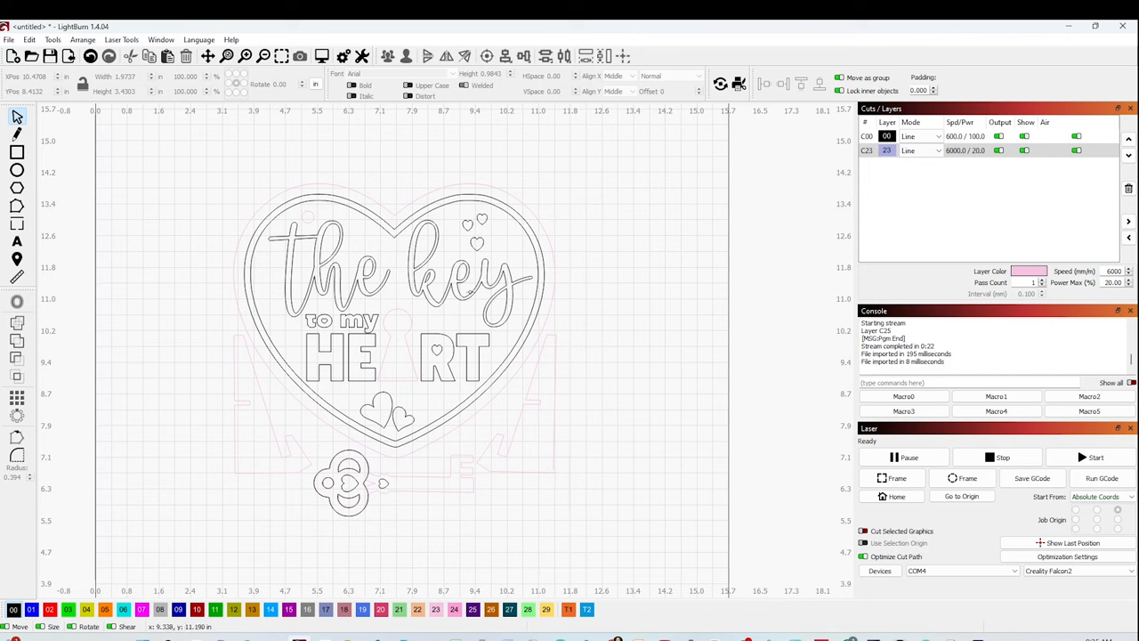
- Switch black layer C00 to Fill mode at 6000 mm/min and 30% power
left_click(392, 321)
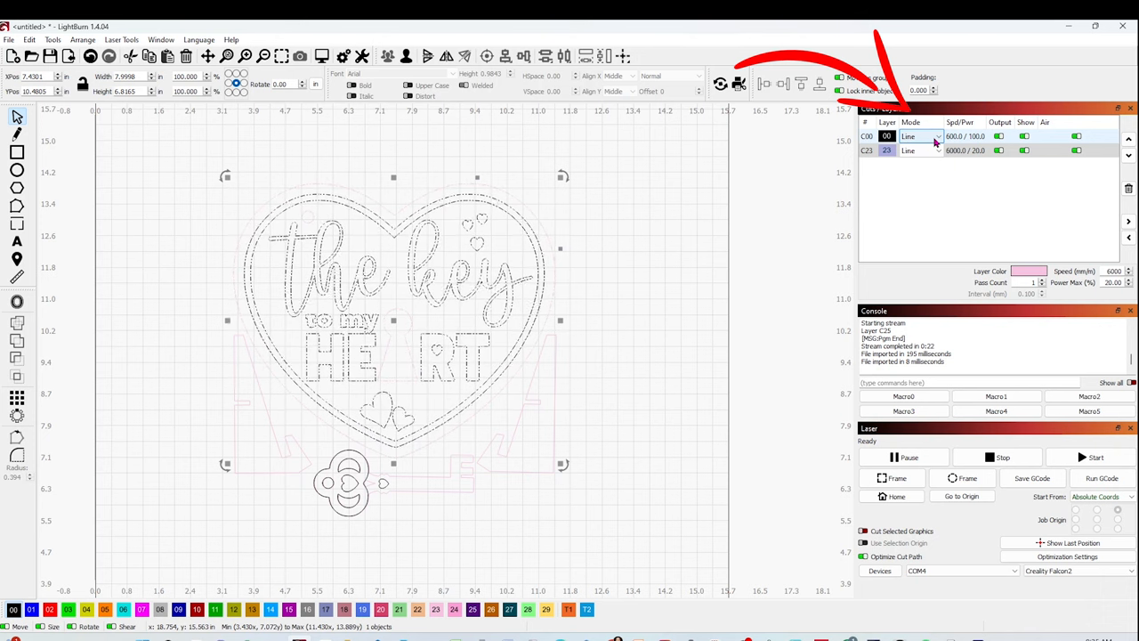
left_click(936, 136)
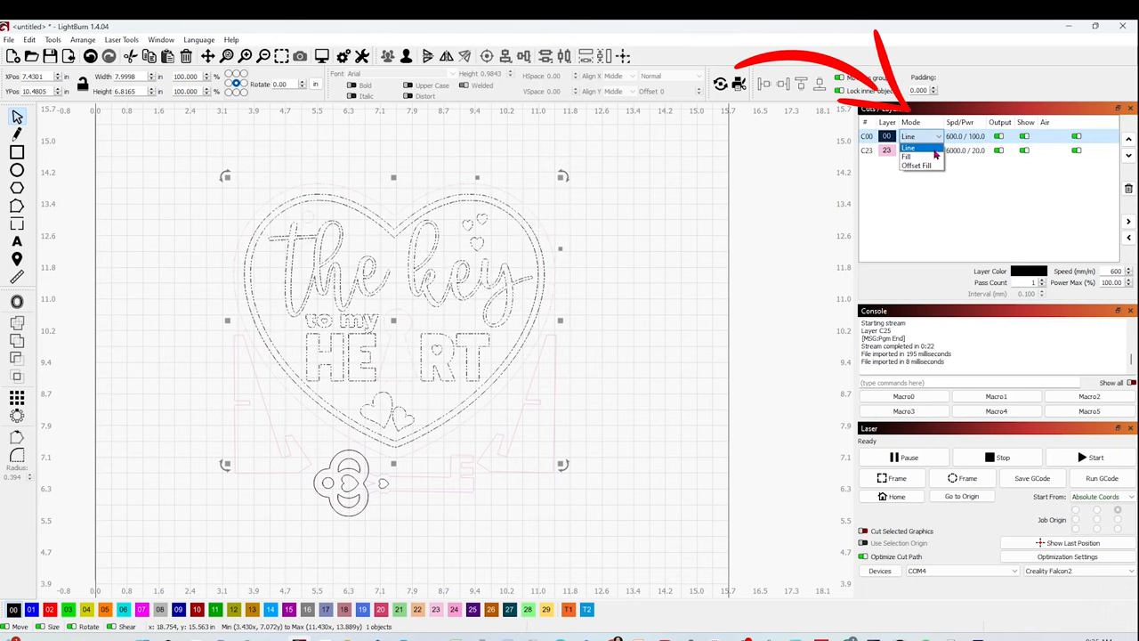
left_click(907, 156)
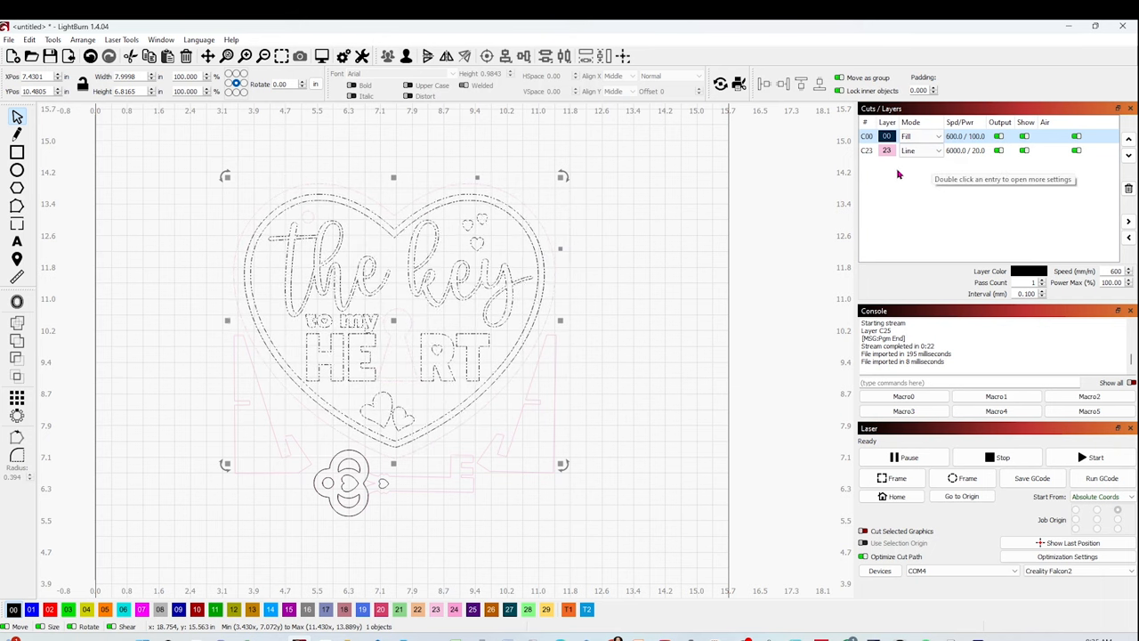
left_click(886, 149)
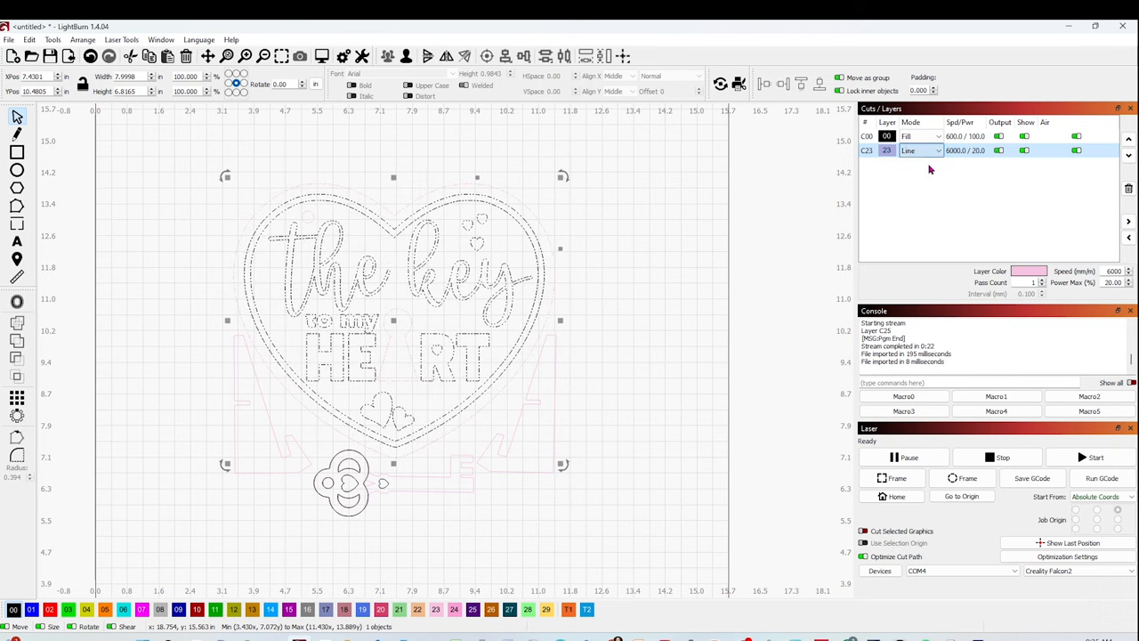
left_click(886, 135)
type("30")
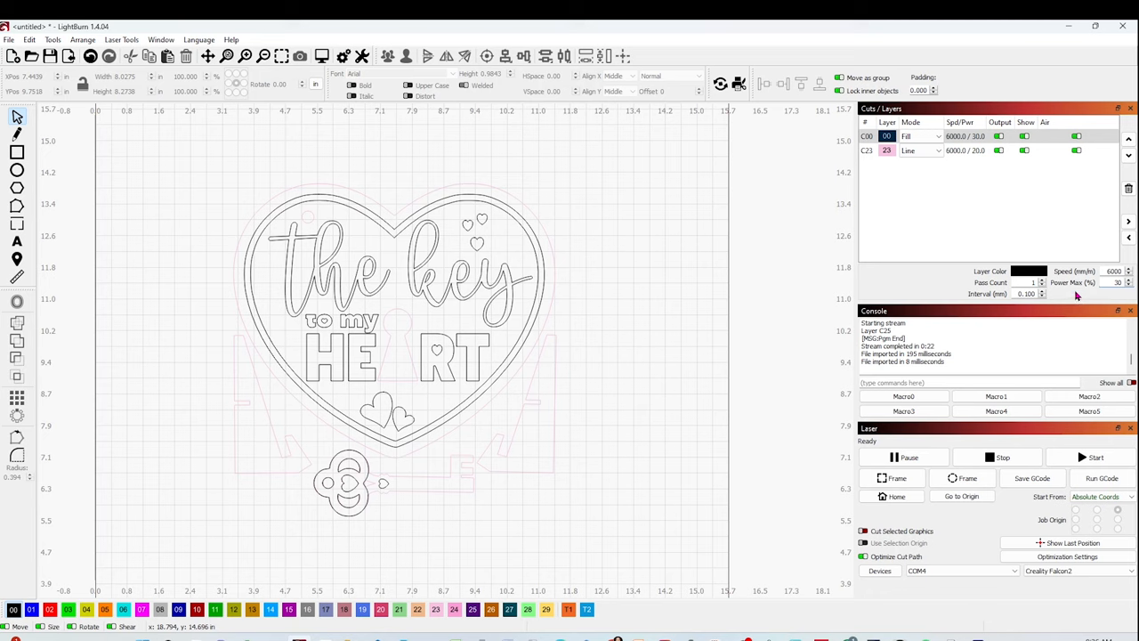
- Set pink layer C23 to 600 mm/min speed and 100% max power
left_click(921, 149)
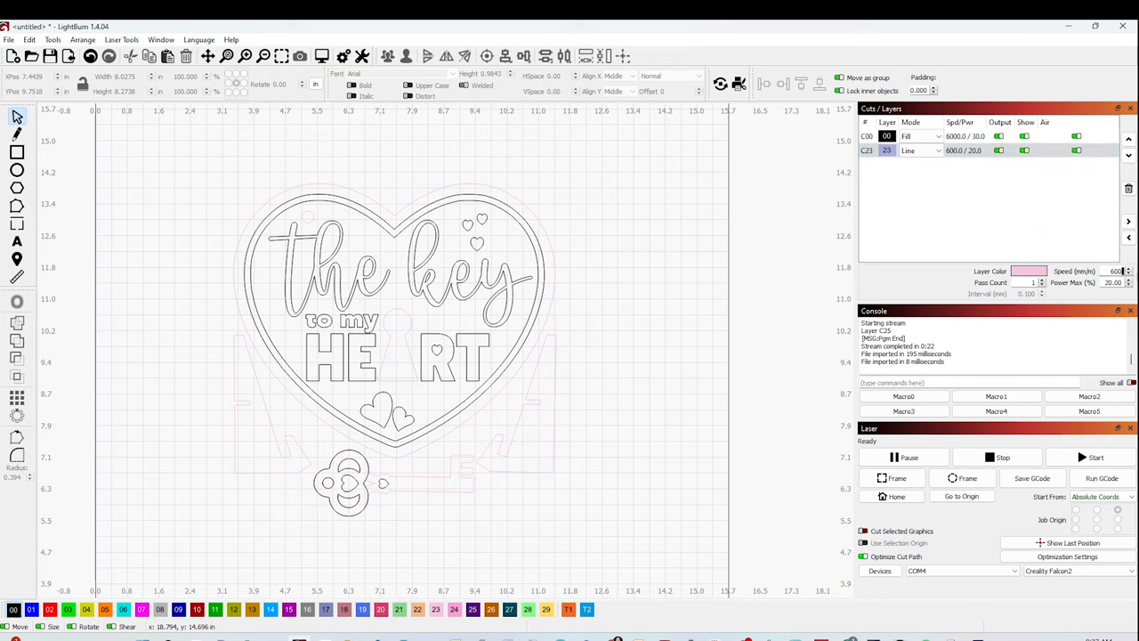
triple_click(1113, 282)
type("100")
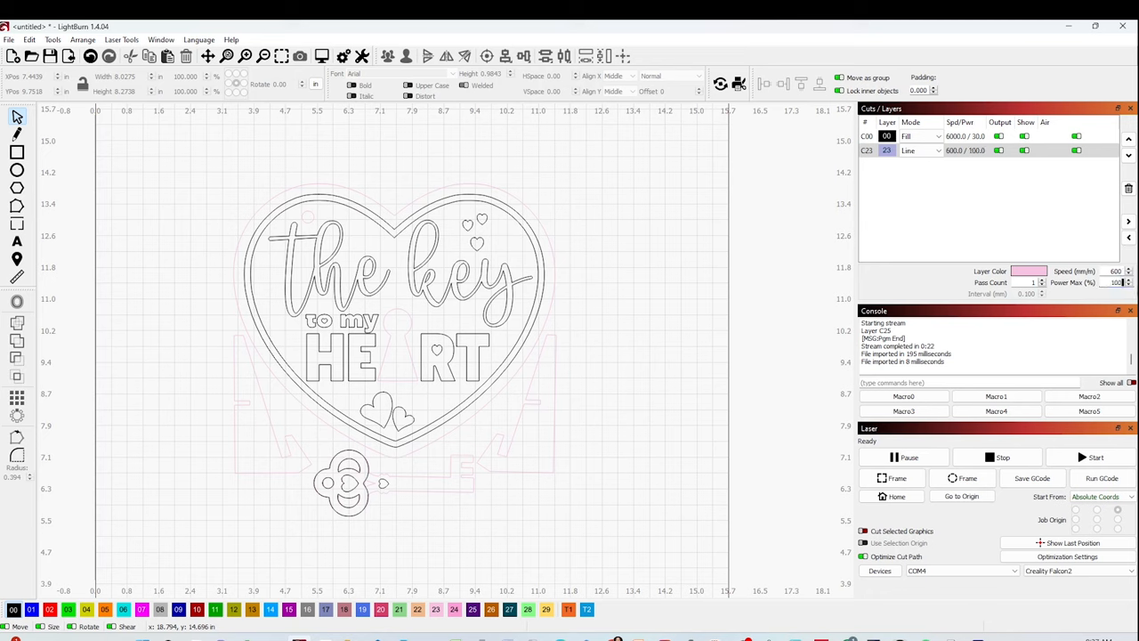
left_click(907, 150)
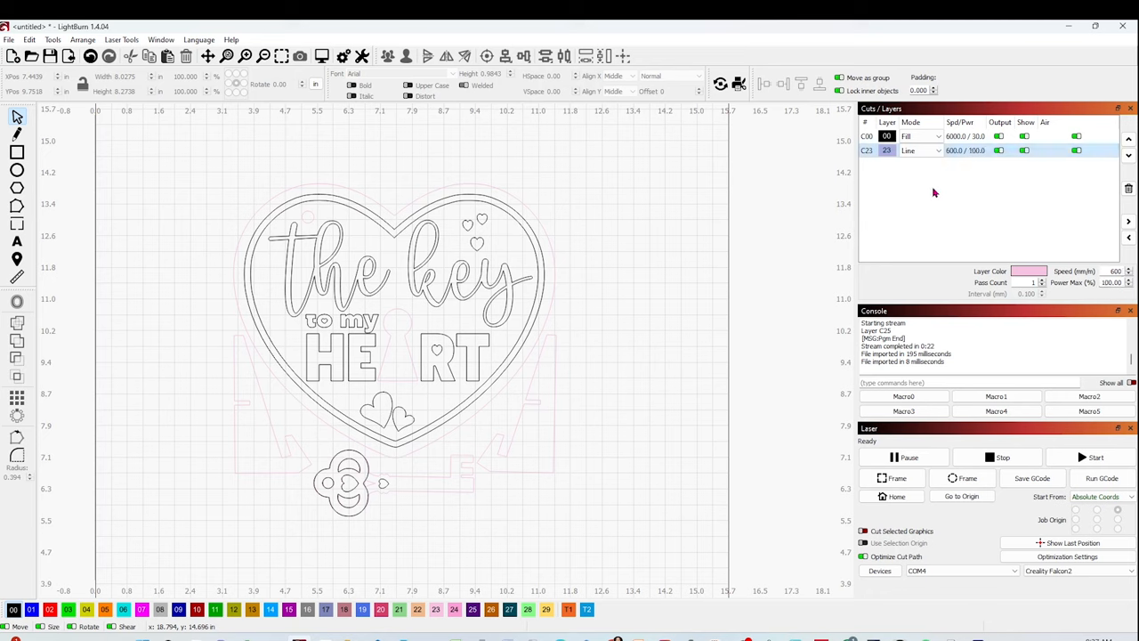
mouse_move(927, 195)
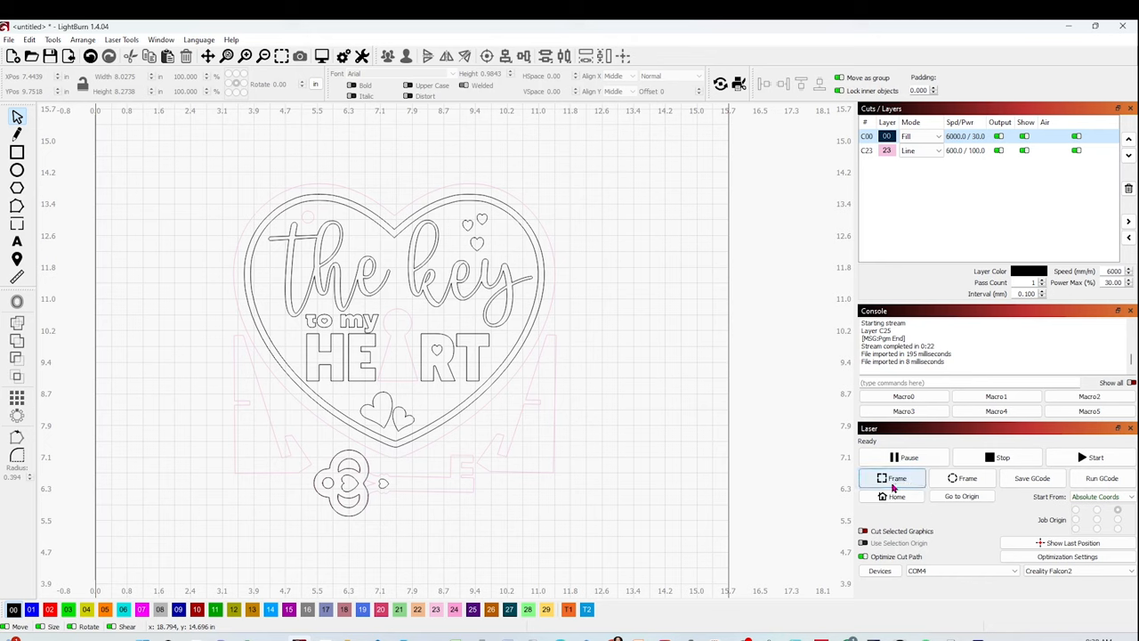
mouse_move(897, 478)
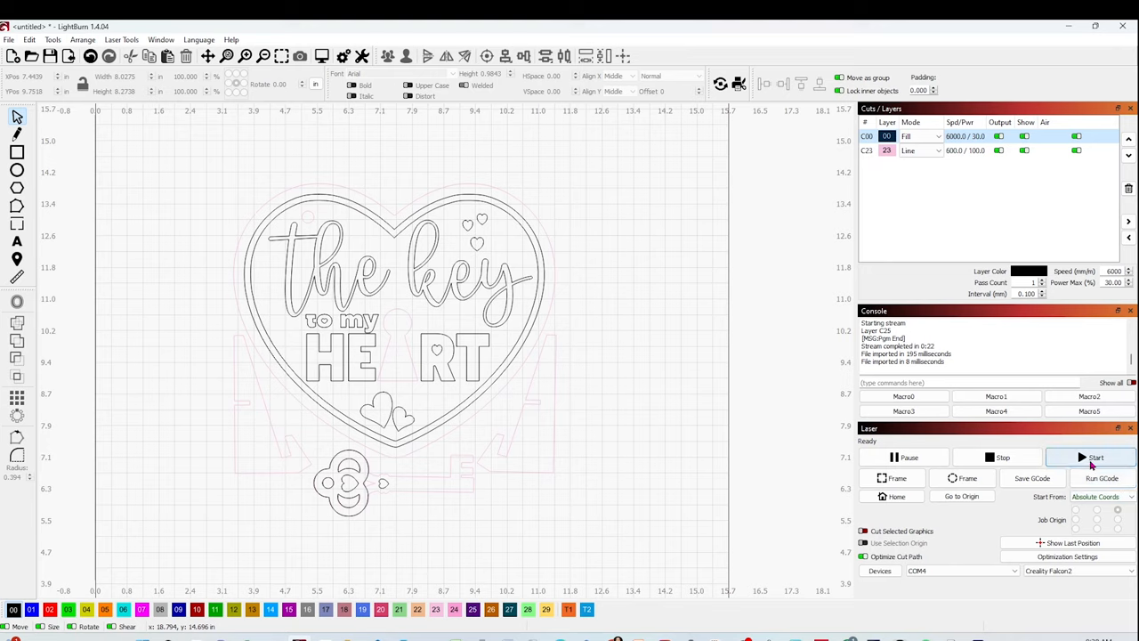
mouse_move(1095, 457)
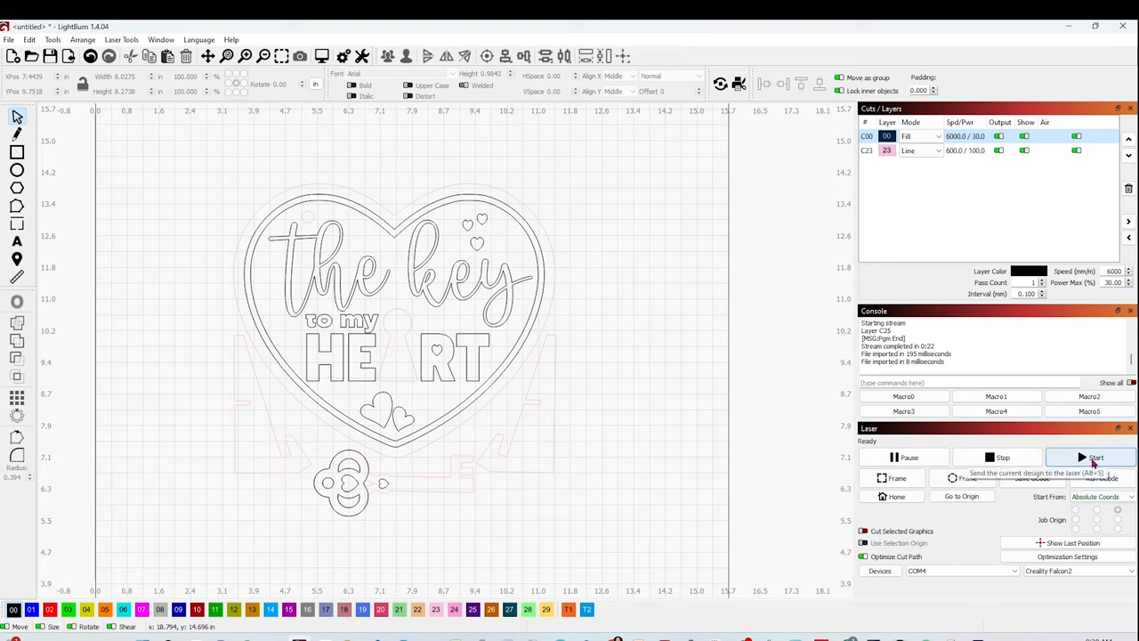
left_click(1090, 457)
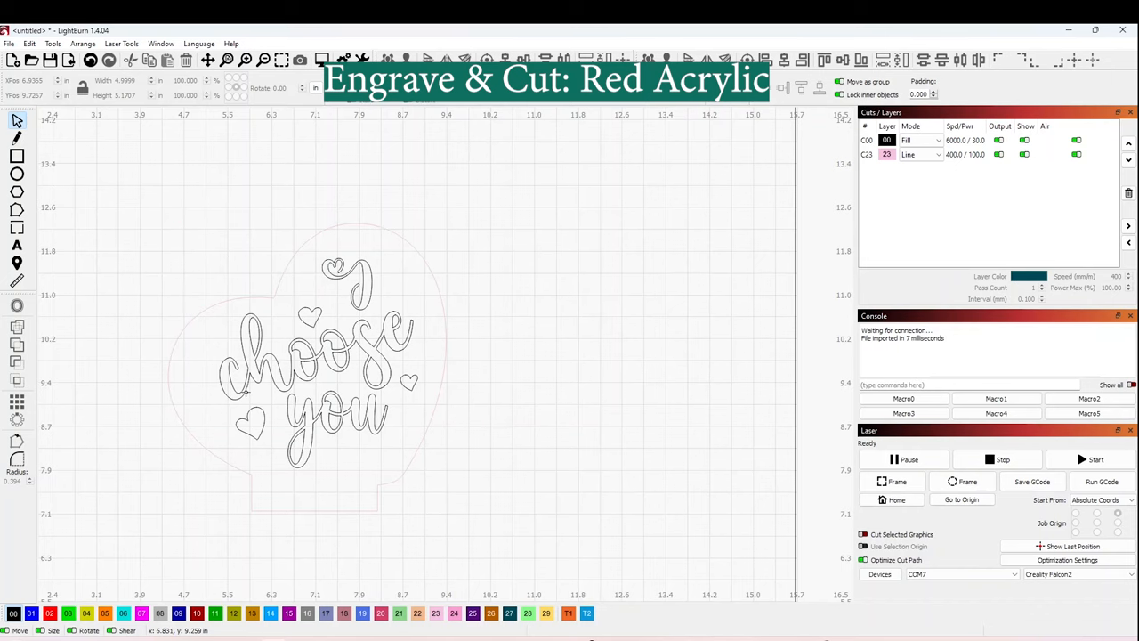
mouse_move(270, 438)
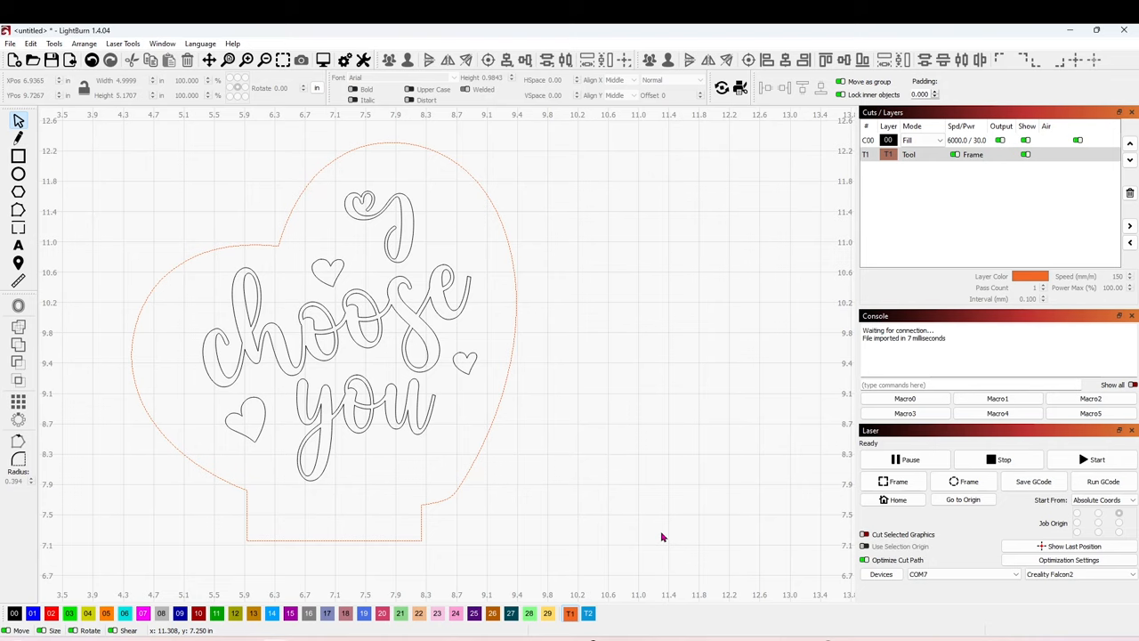
mouse_move(647, 530)
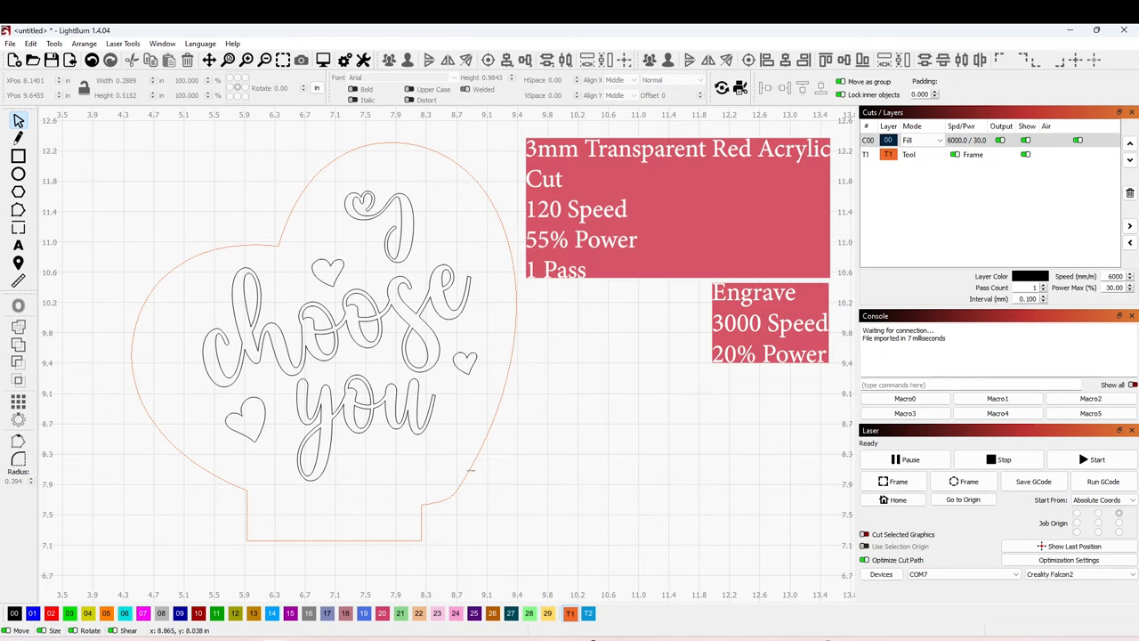
mouse_move(567, 475)
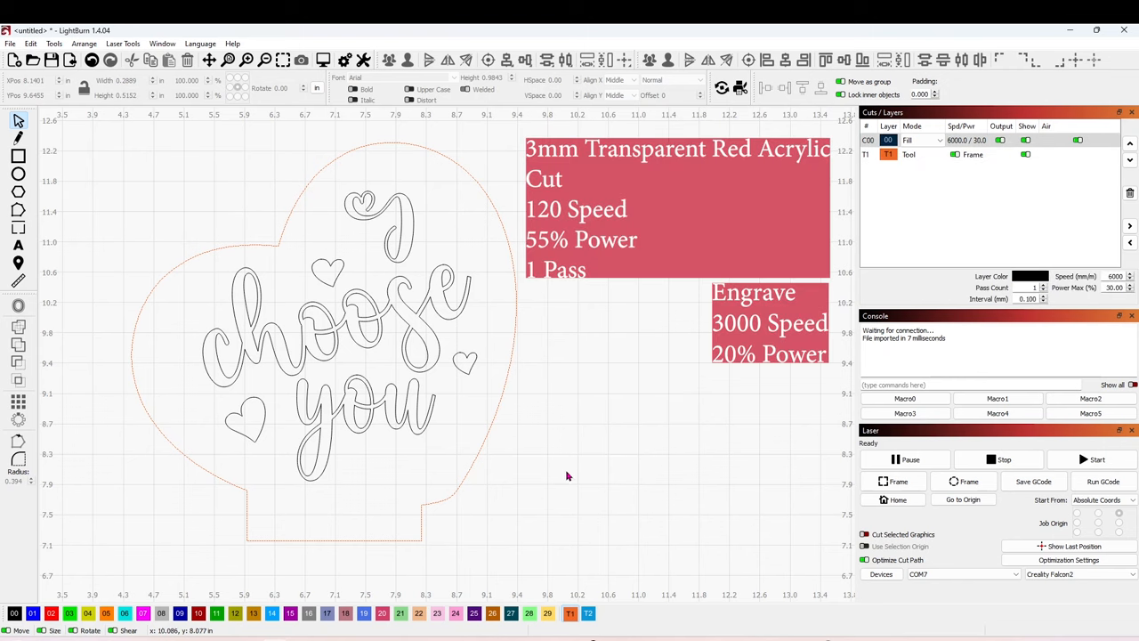
mouse_move(383, 356)
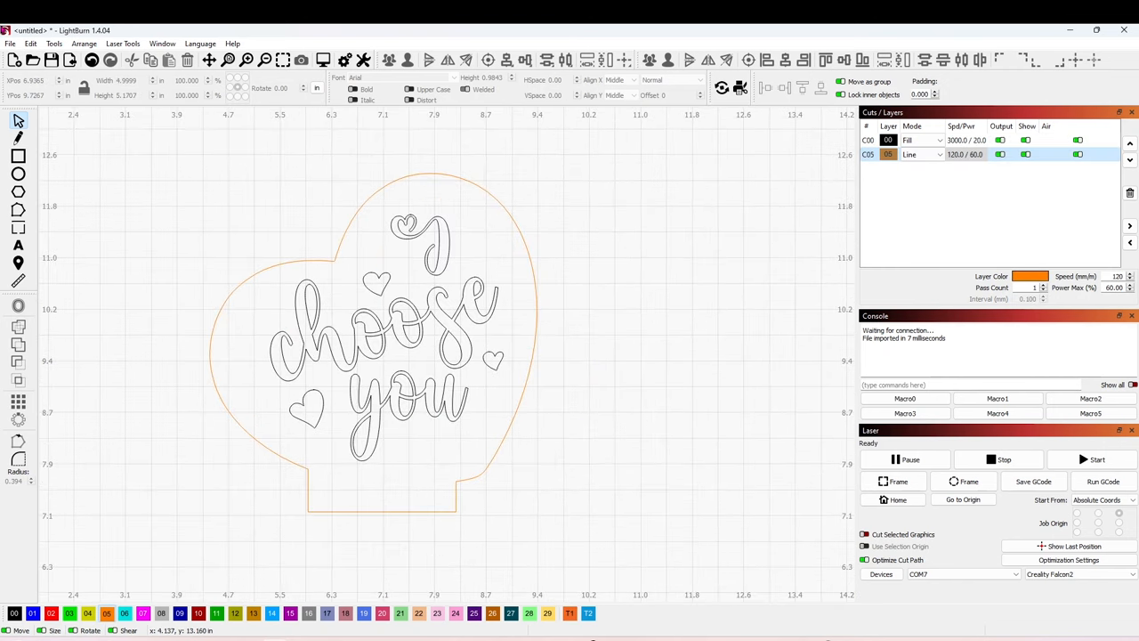
- Save the job as G-code named prueba.gcode on USB Drive (D:)
left_click(10, 42)
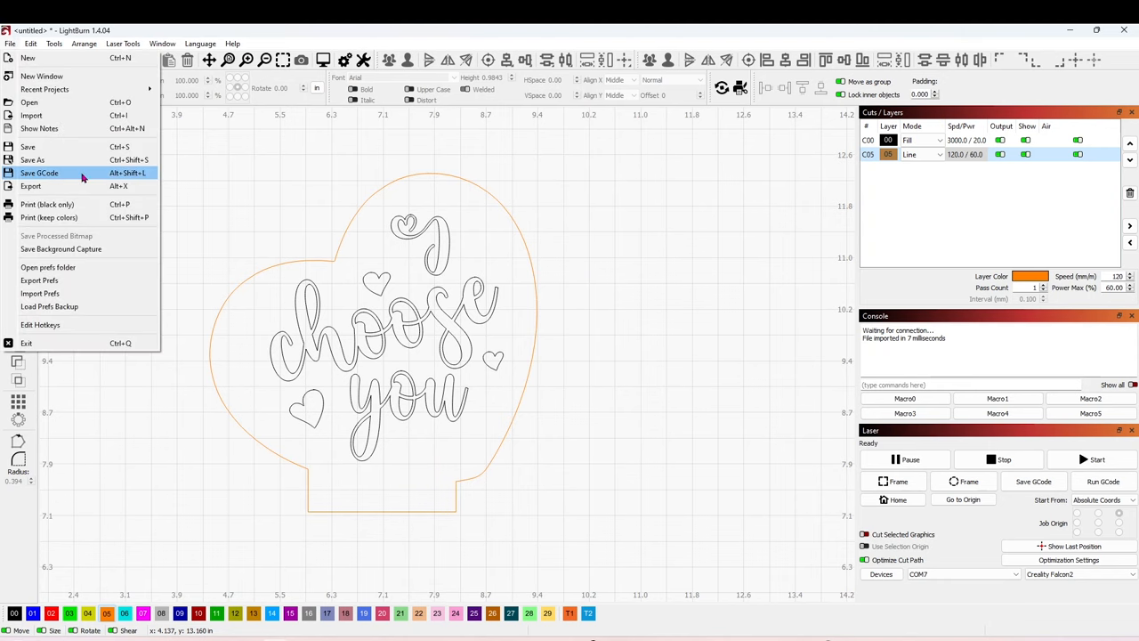
left_click(39, 173)
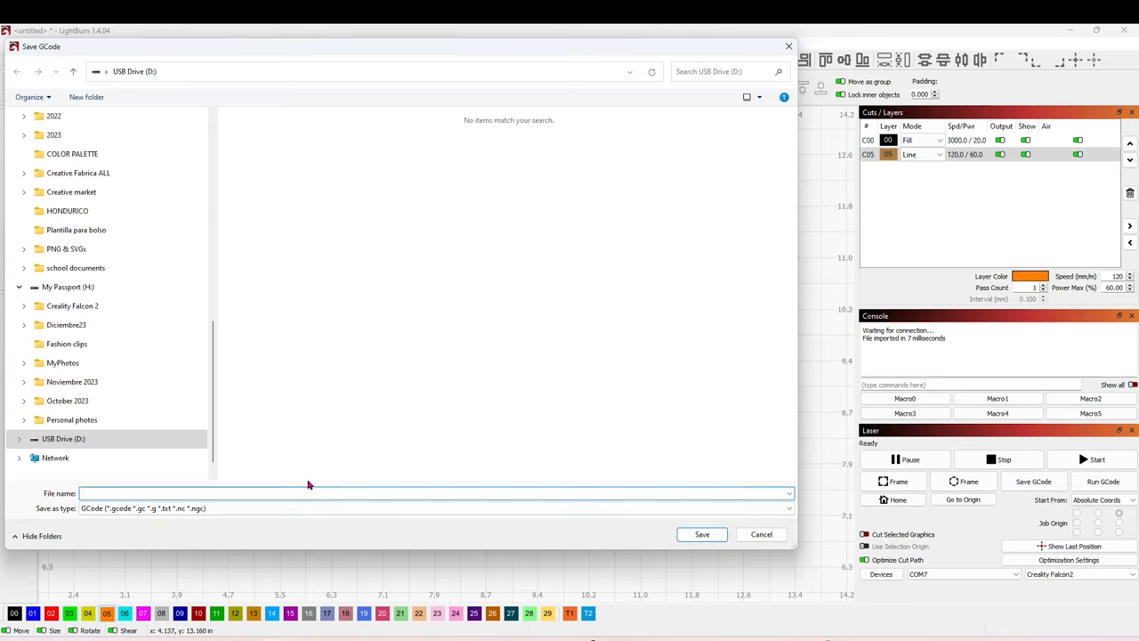
type("prueba")
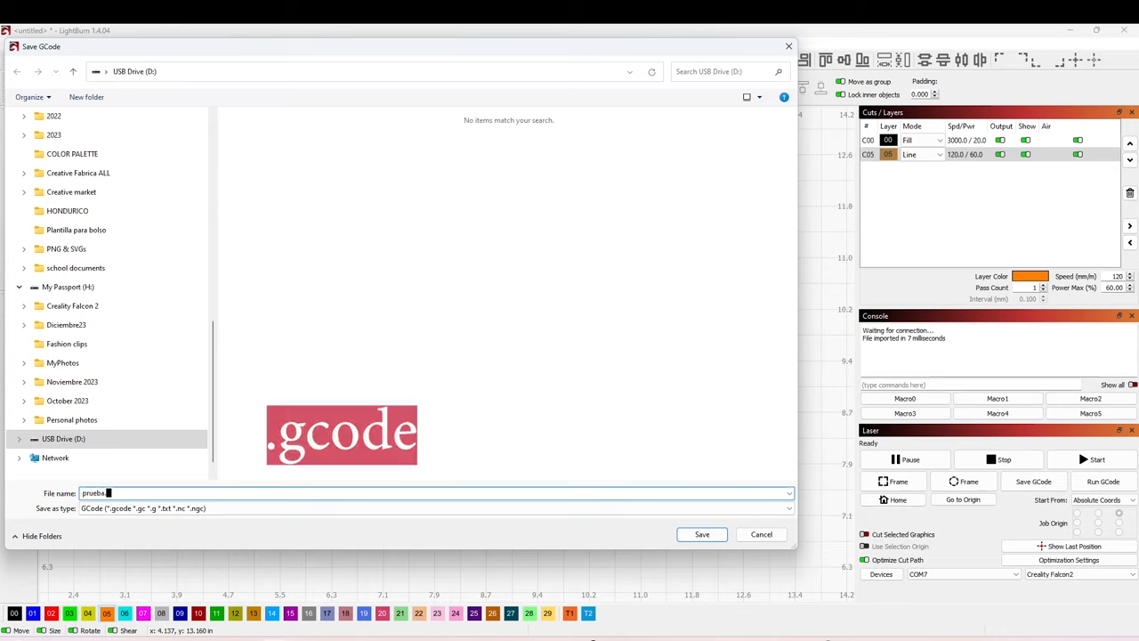
type(".gcod")
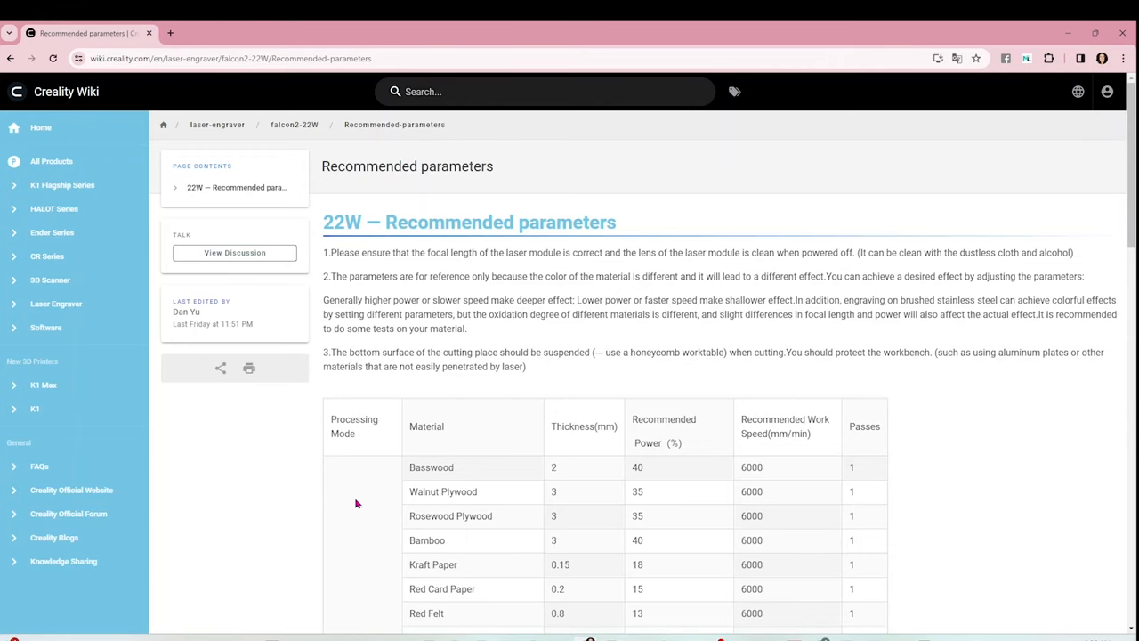
- Scroll the Creality Falcon2 22W parameters page to the red transparent 3 mm acrylic engraving row
scroll("down", 3)
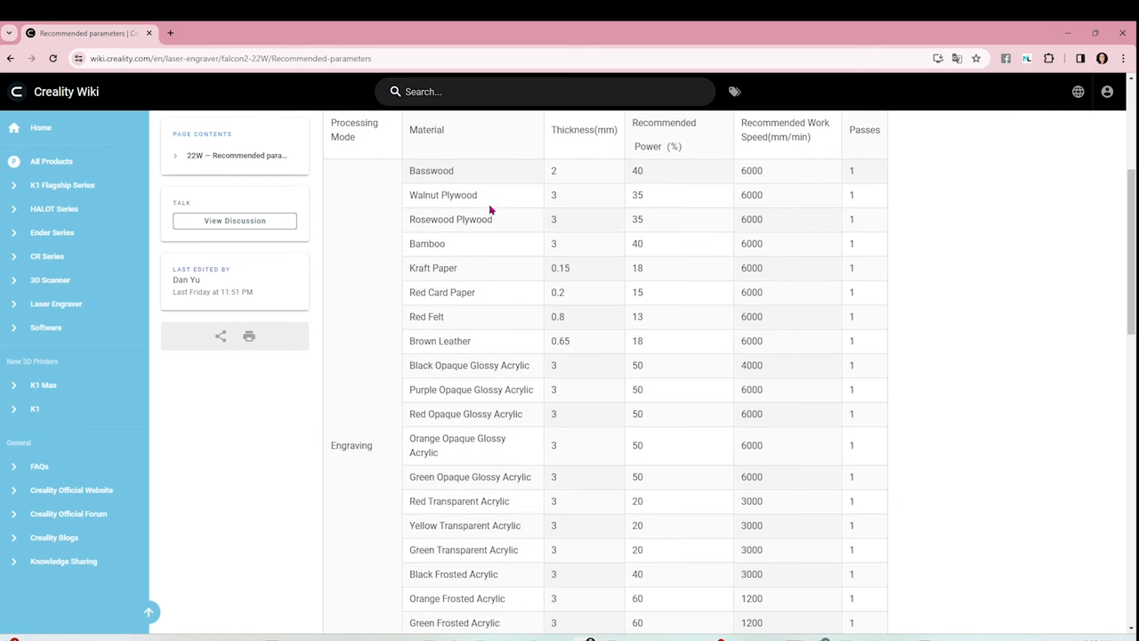